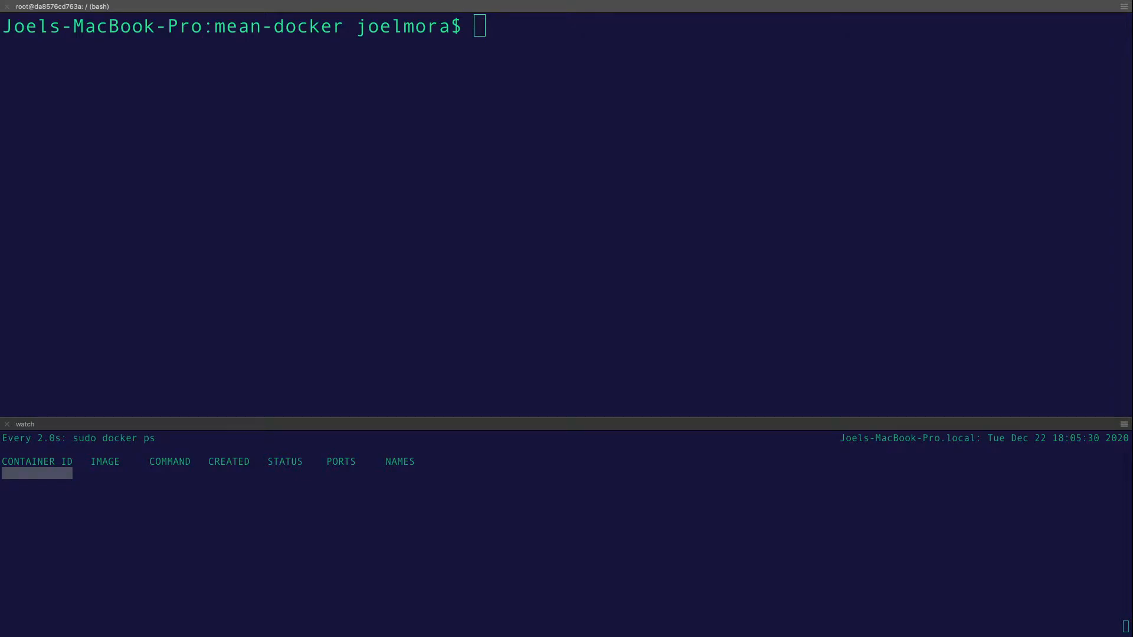
{"action": "mouse_move", "coordinate": [1088, 535]}
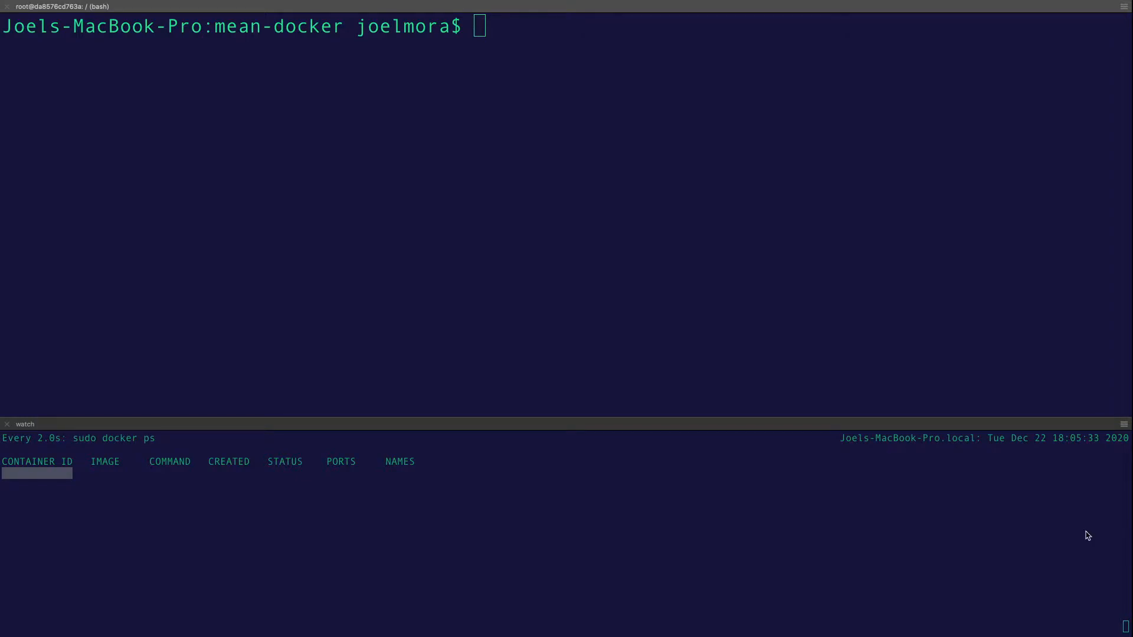
{"action": "mouse_move", "coordinate": [690, 313]}
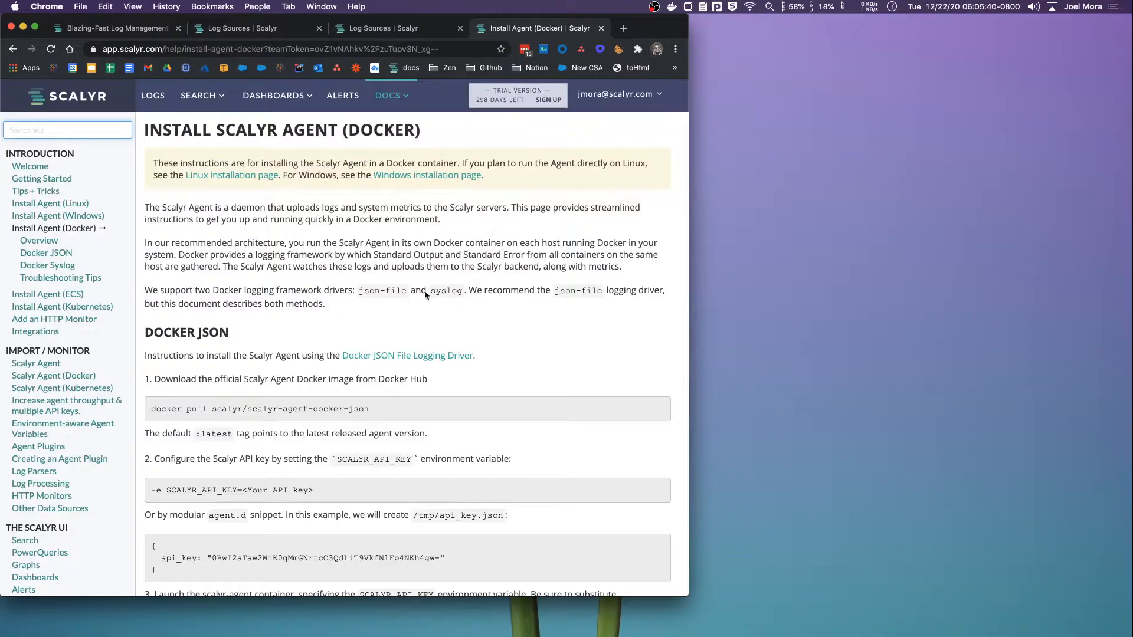
{"action": "mouse_move", "coordinate": [429, 144]}
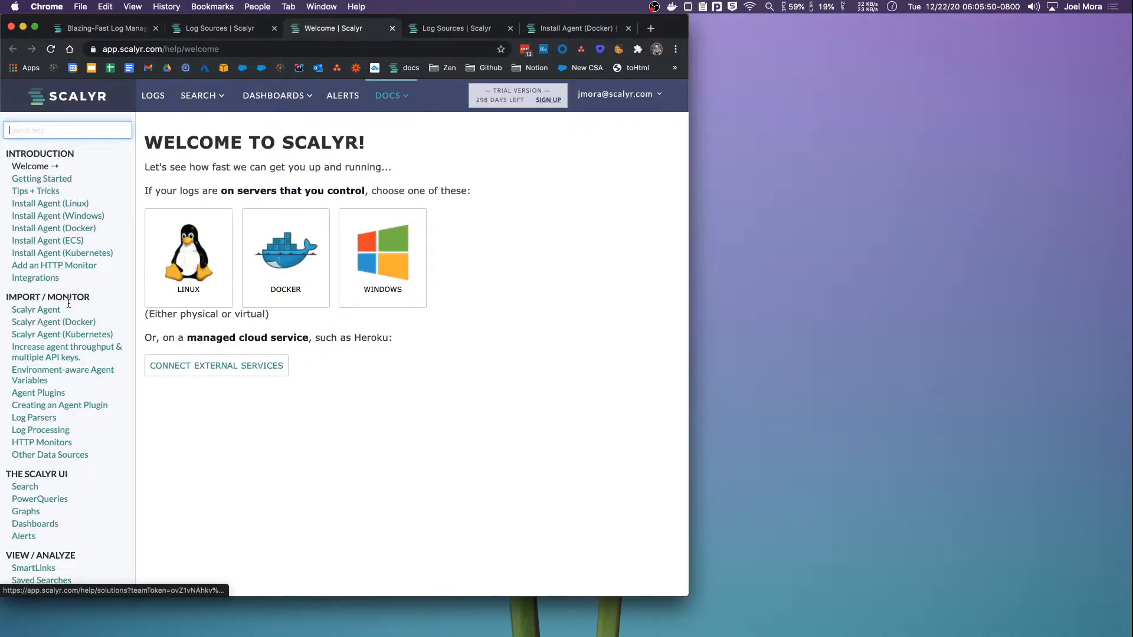
{"action": "mouse_move", "coordinate": [54, 321]}
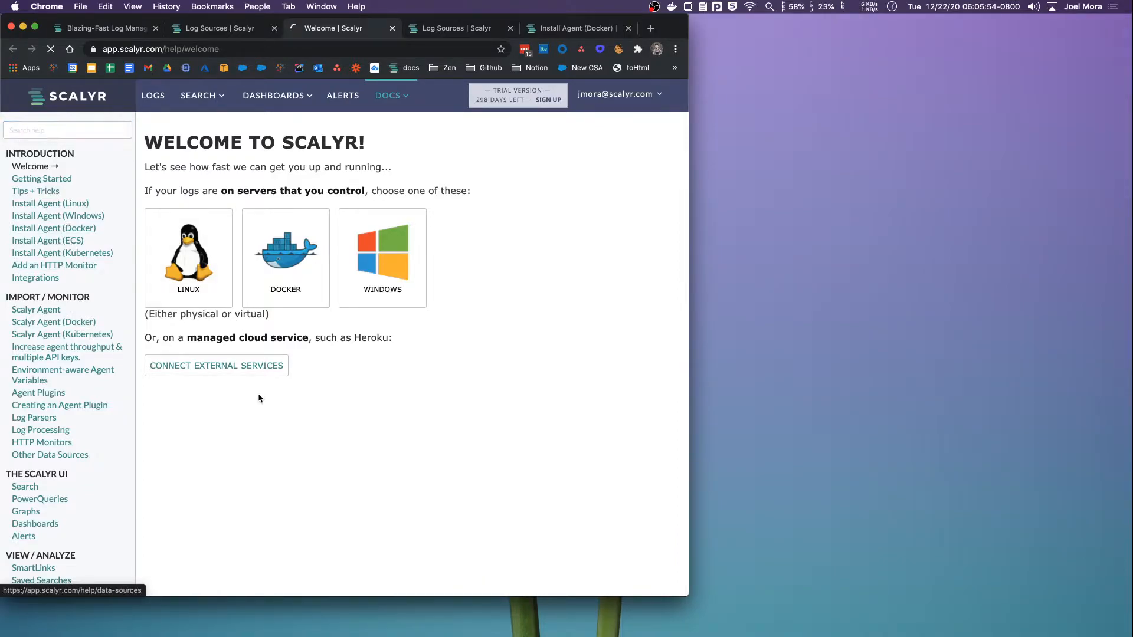
Open the Install Scalyr Agent (Docker) guide from the Welcome docs page.
{"action": "left_click", "coordinate": [54, 228]}
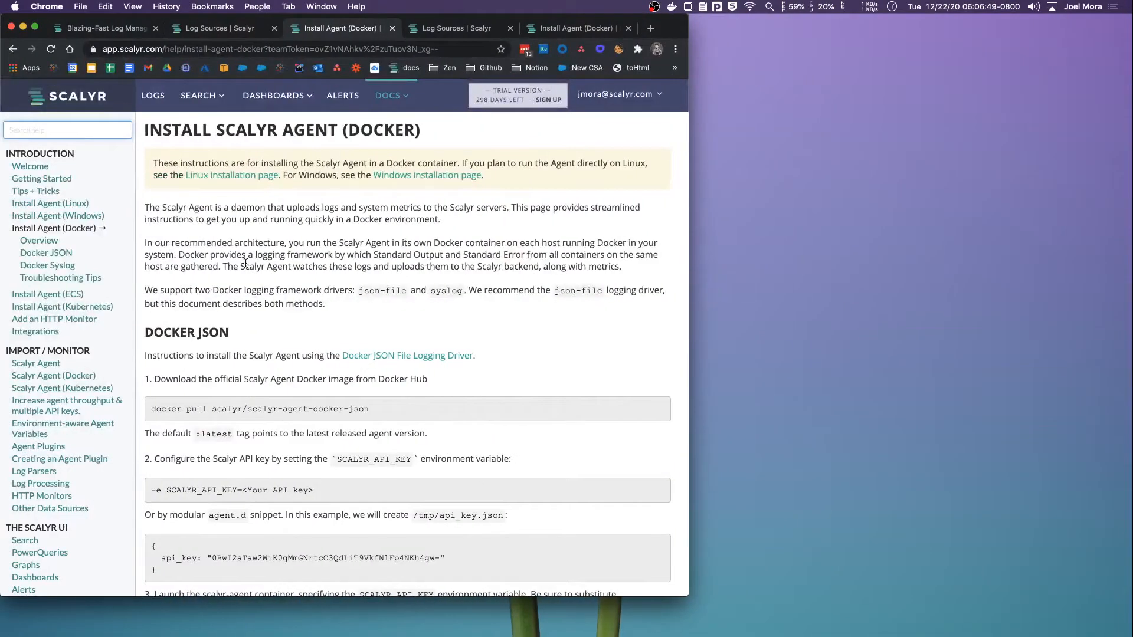
{"action": "scroll", "scroll_direction": "down", "scroll_amount": 3}
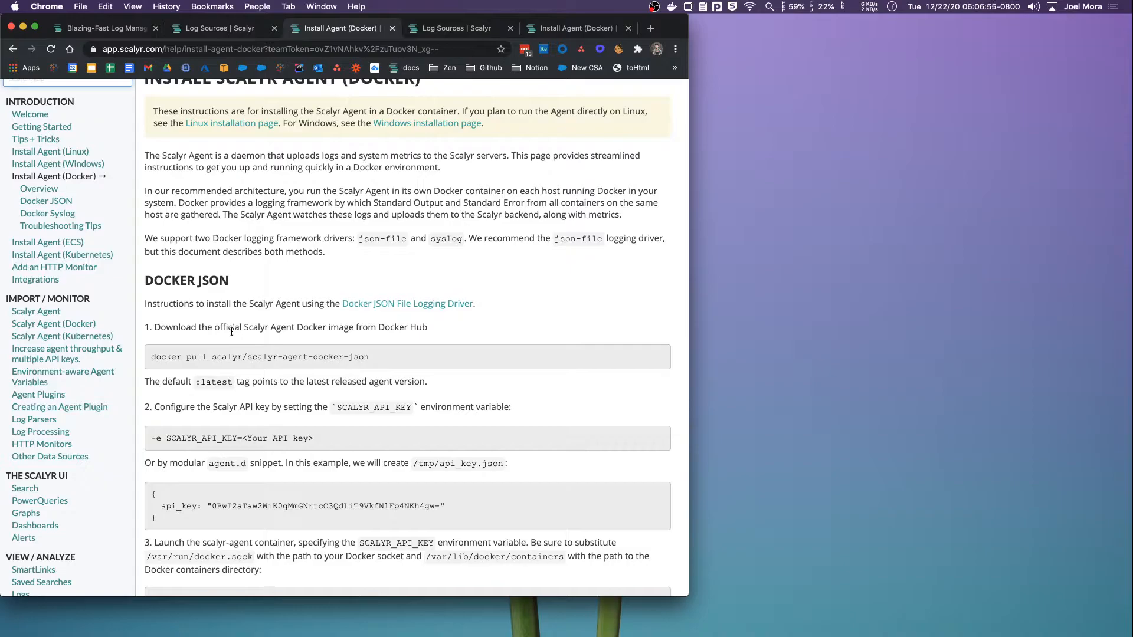
{"action": "scroll", "scroll_direction": "down", "scroll_amount": 3}
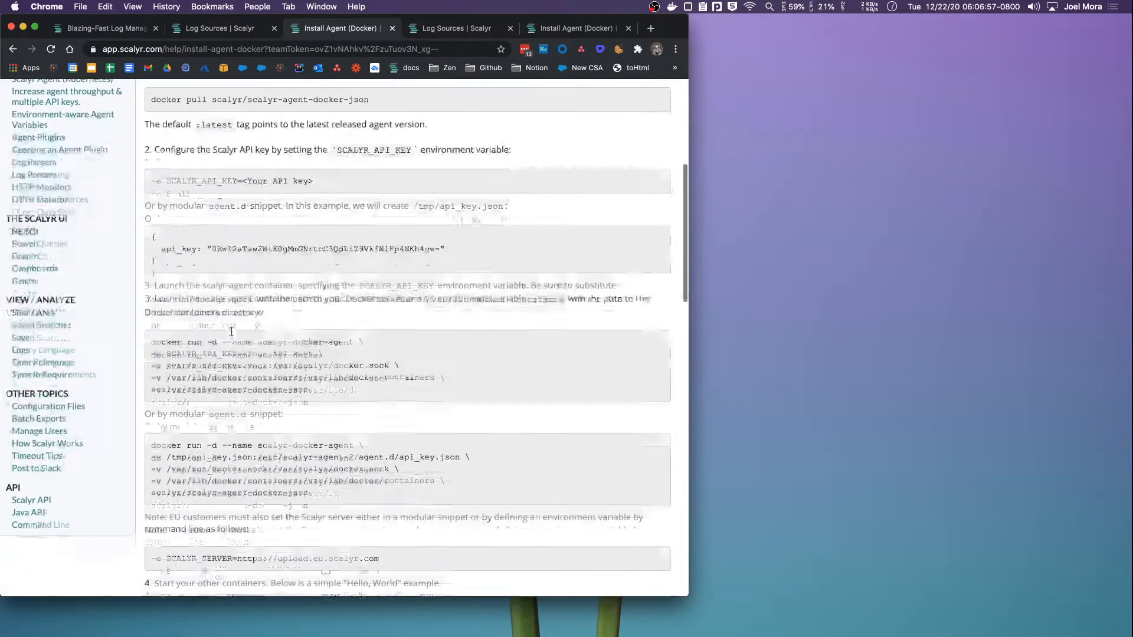
{"action": "scroll", "scroll_direction": "down", "scroll_amount": 3}
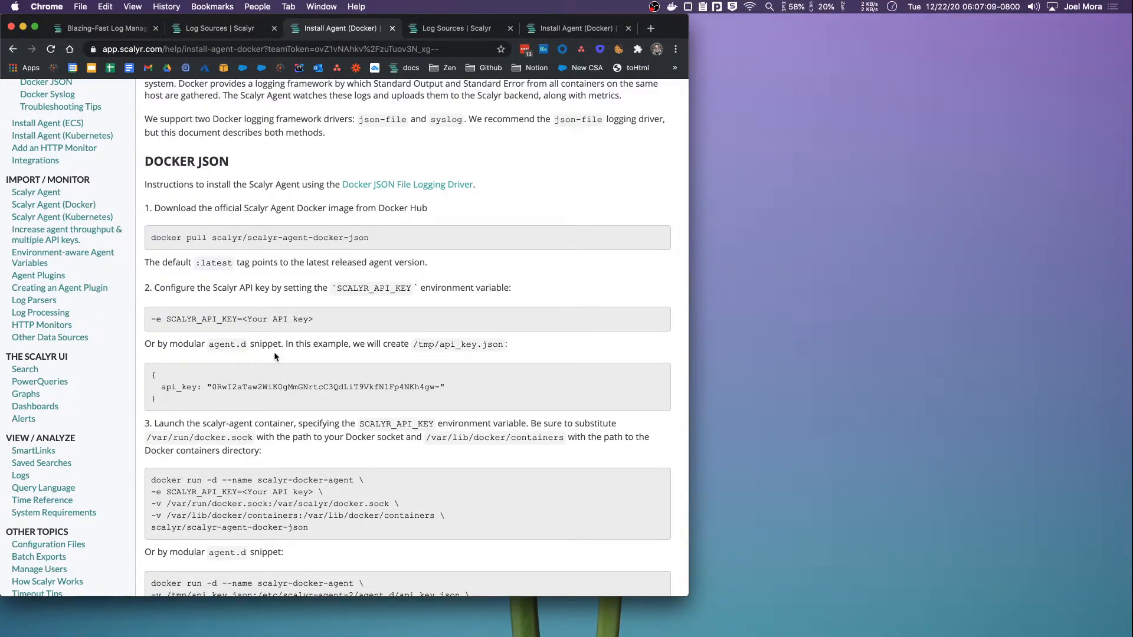
{"action": "scroll", "scroll_direction": "down", "scroll_amount": 3}
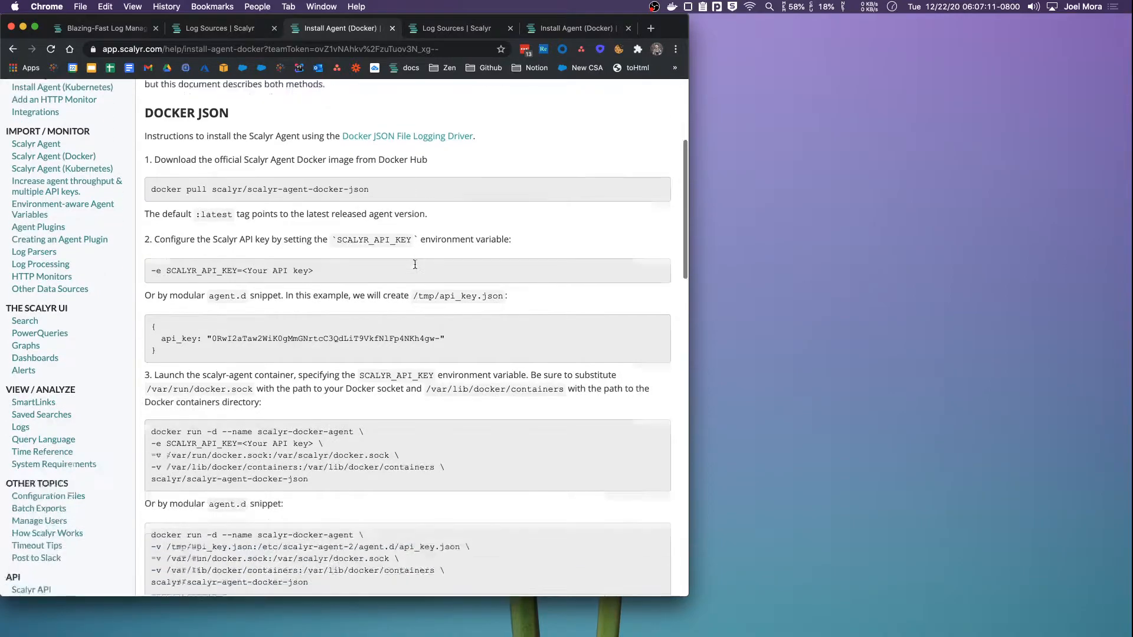
{"action": "scroll", "scroll_direction": "down", "scroll_amount": 3}
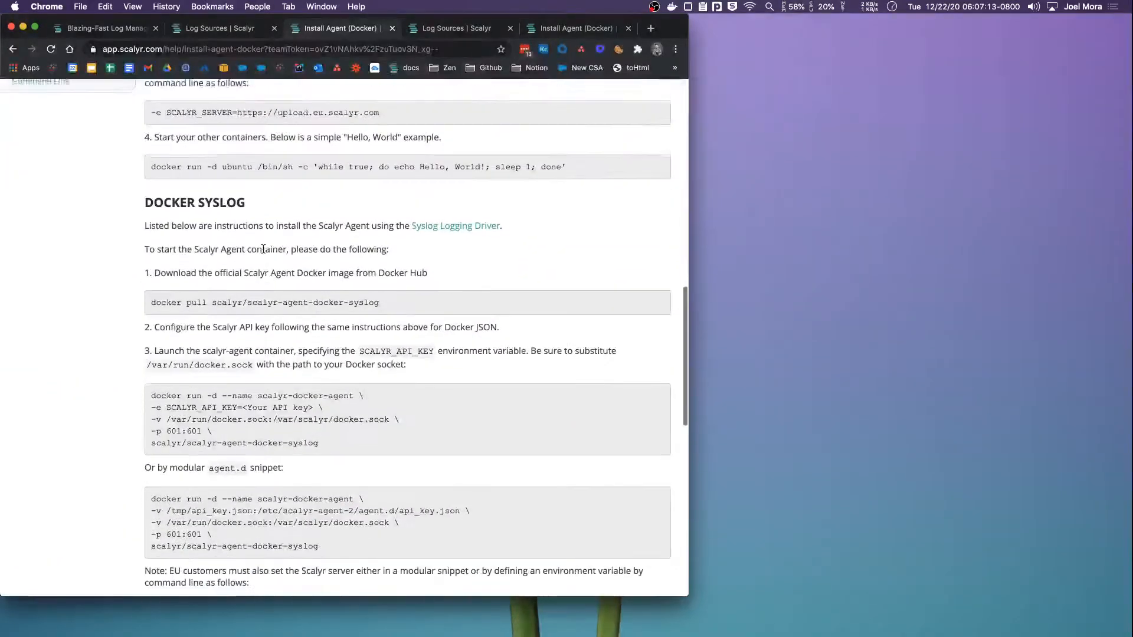
{"action": "scroll", "scroll_direction": "down", "scroll_amount": 3}
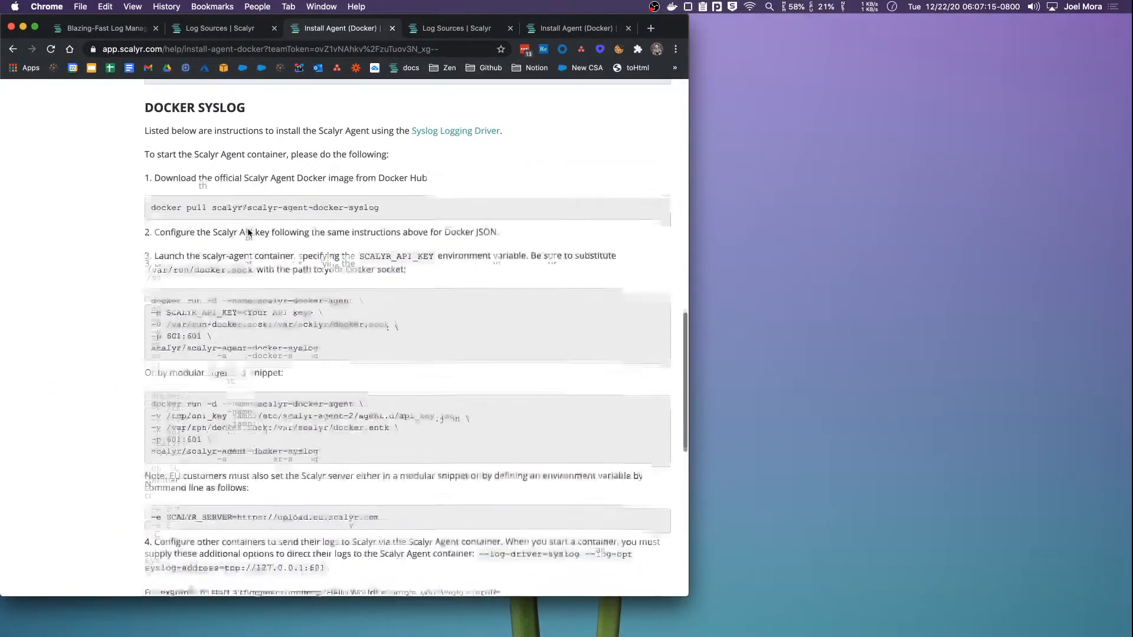
{"action": "scroll", "scroll_direction": "down", "scroll_amount": 3}
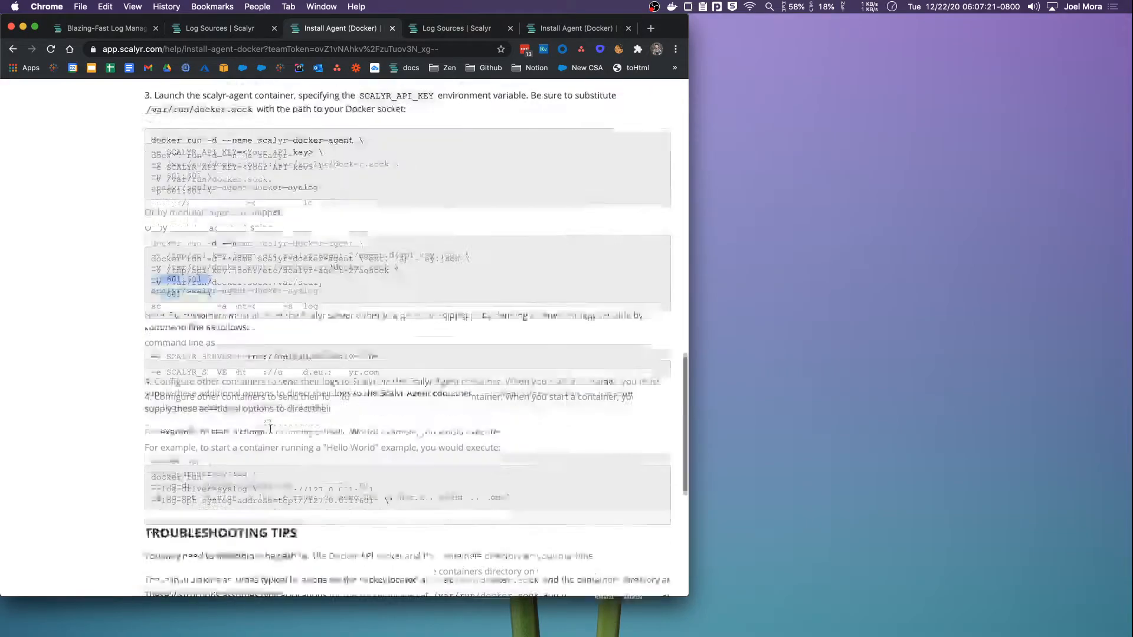
{"action": "scroll", "scroll_direction": "down", "scroll_amount": 3}
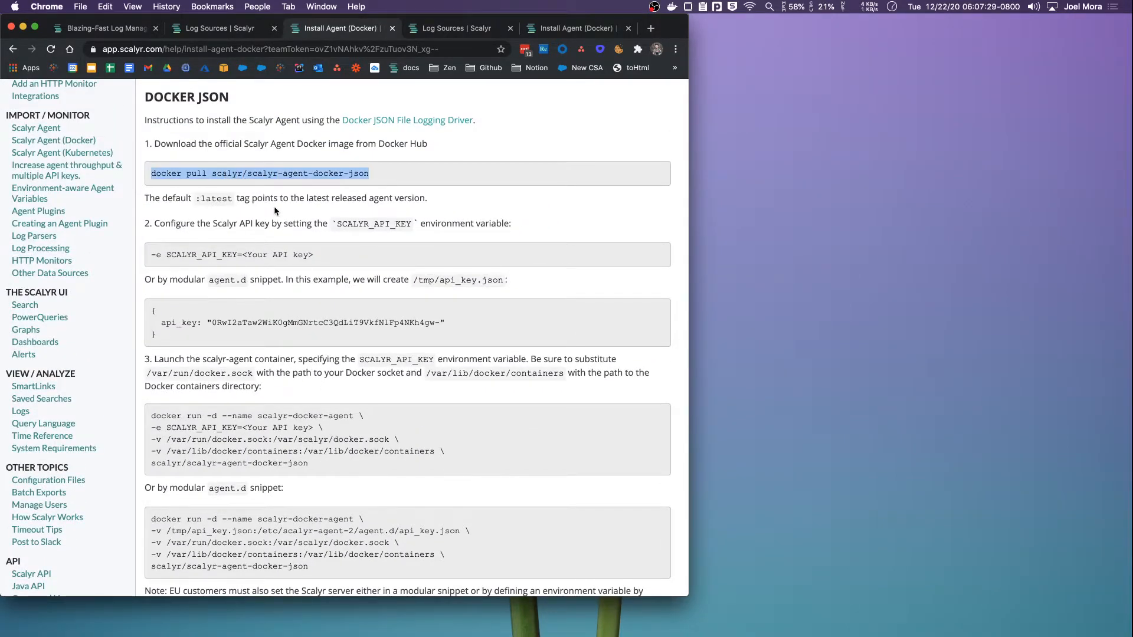
{"action": "mouse_move", "coordinate": [386, 211]}
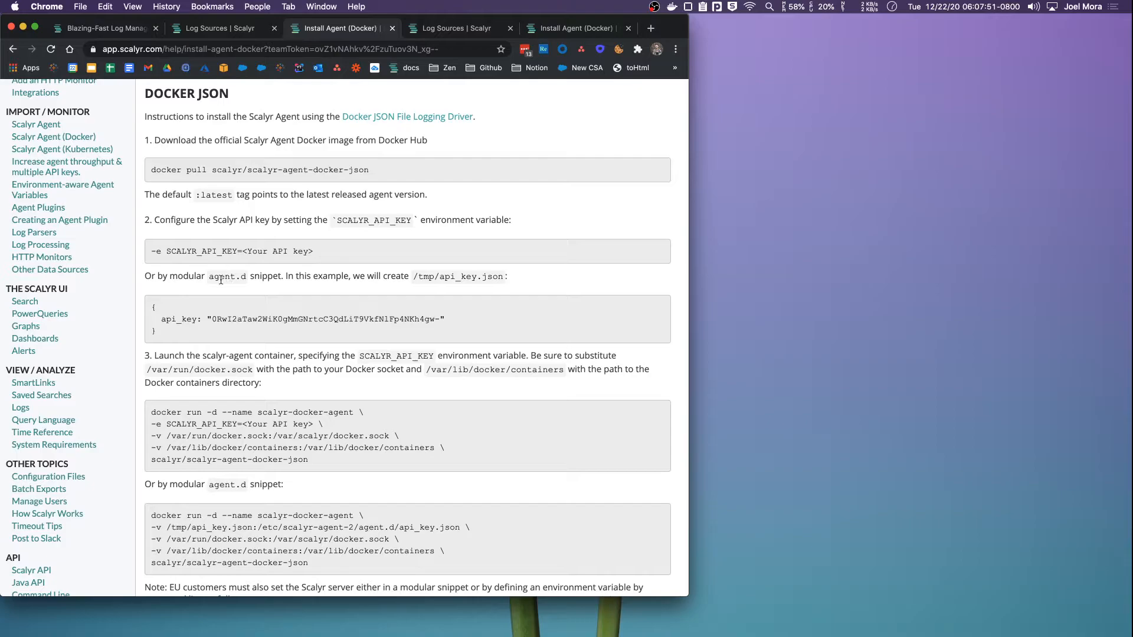
{"action": "double_click", "coordinate": [226, 277]}
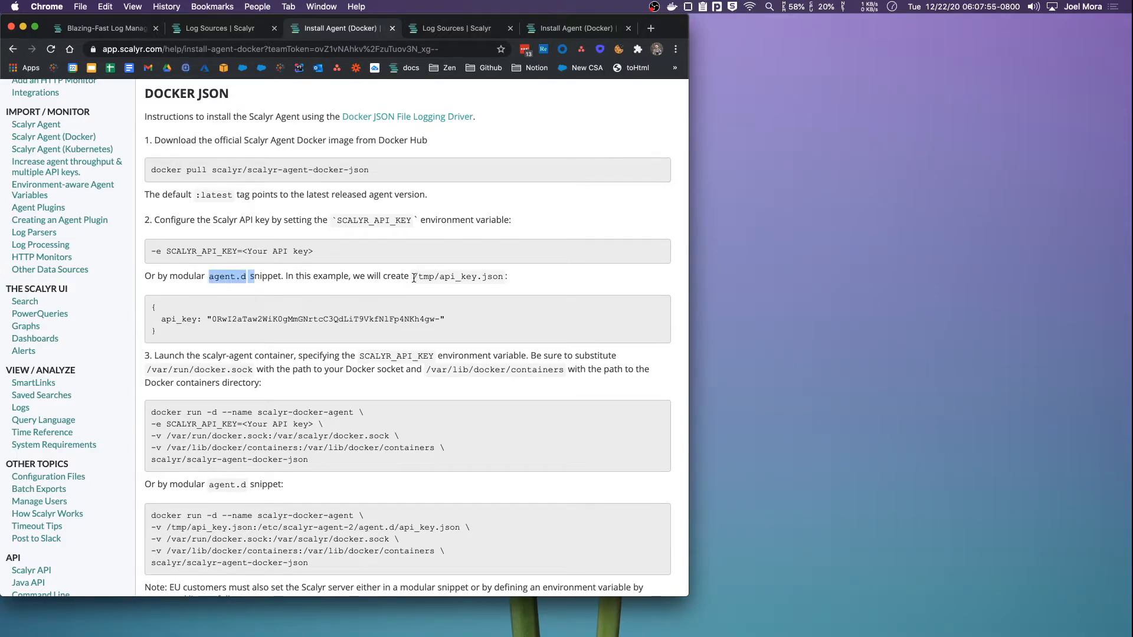
{"action": "scroll", "scroll_direction": "down", "scroll_amount": 3}
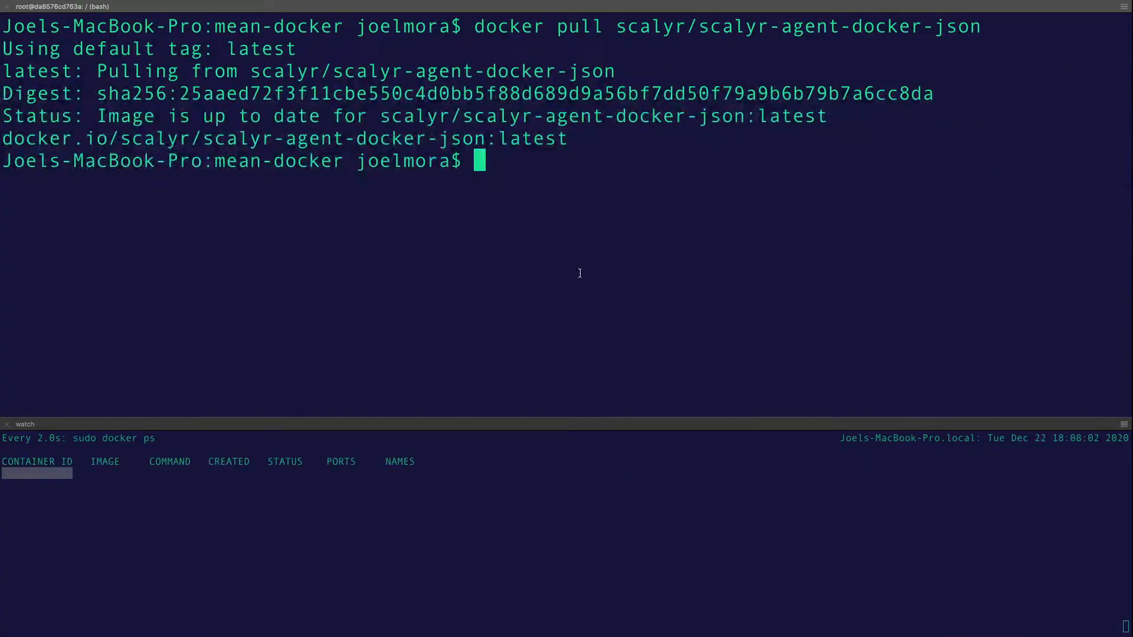
Open /tmp/api_key.json in sudo vim, check the api_key entry, and save with :wq!
{"action": "type", "text": "sudo vim"}
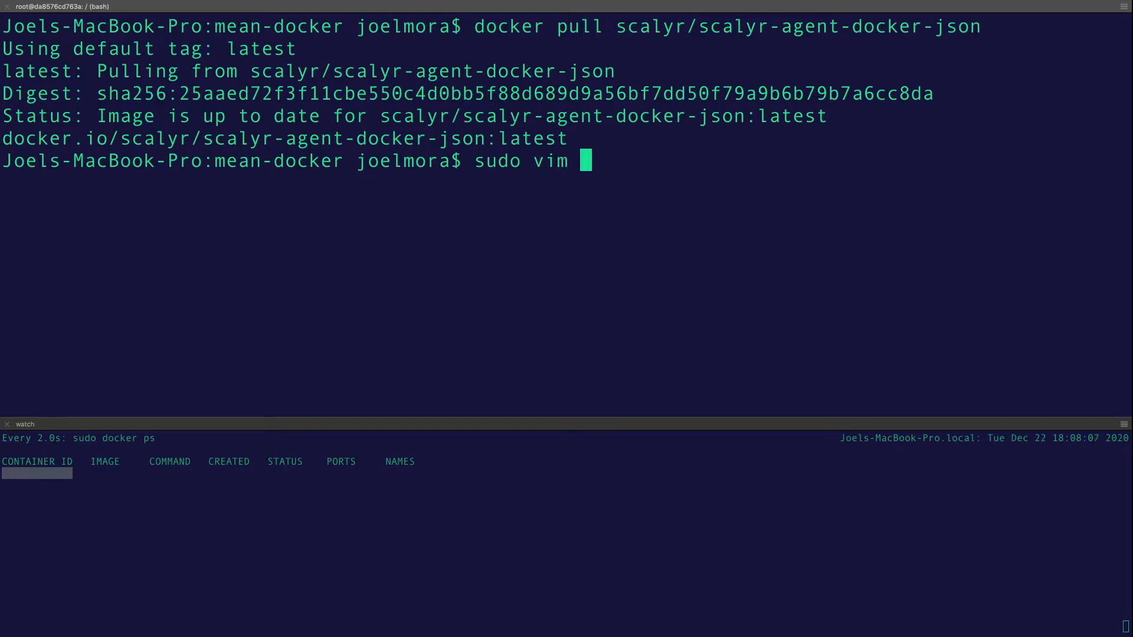
{"action": "type", "text": "/tmp/api_key.json"}
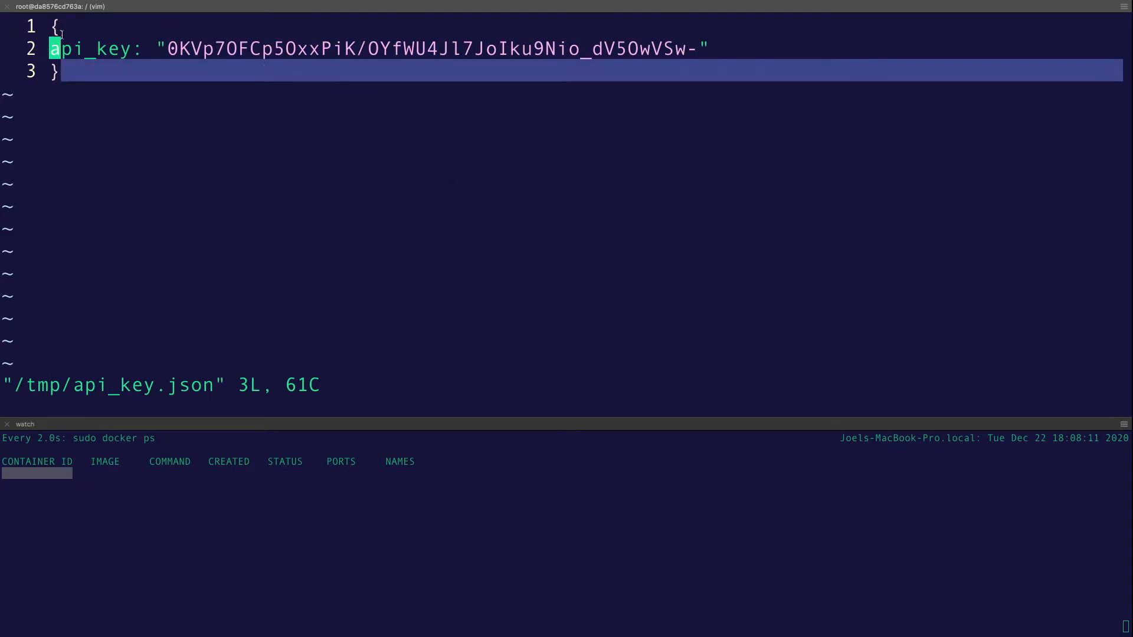
{"action": "type", "text": ":wq!"}
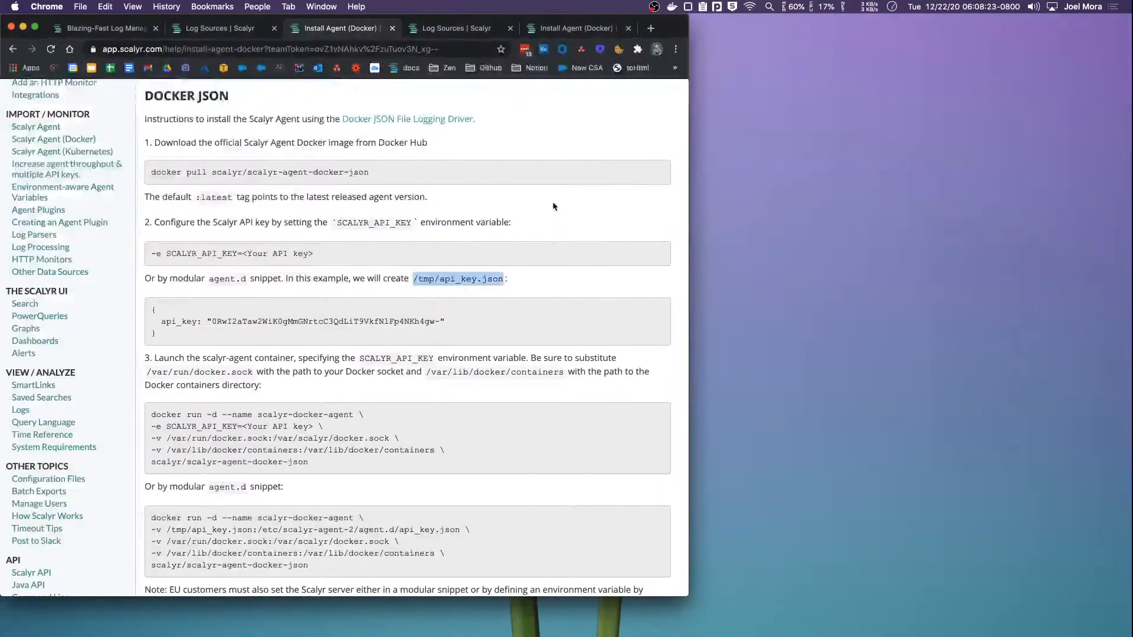
{"action": "scroll", "scroll_direction": "down", "scroll_amount": 3}
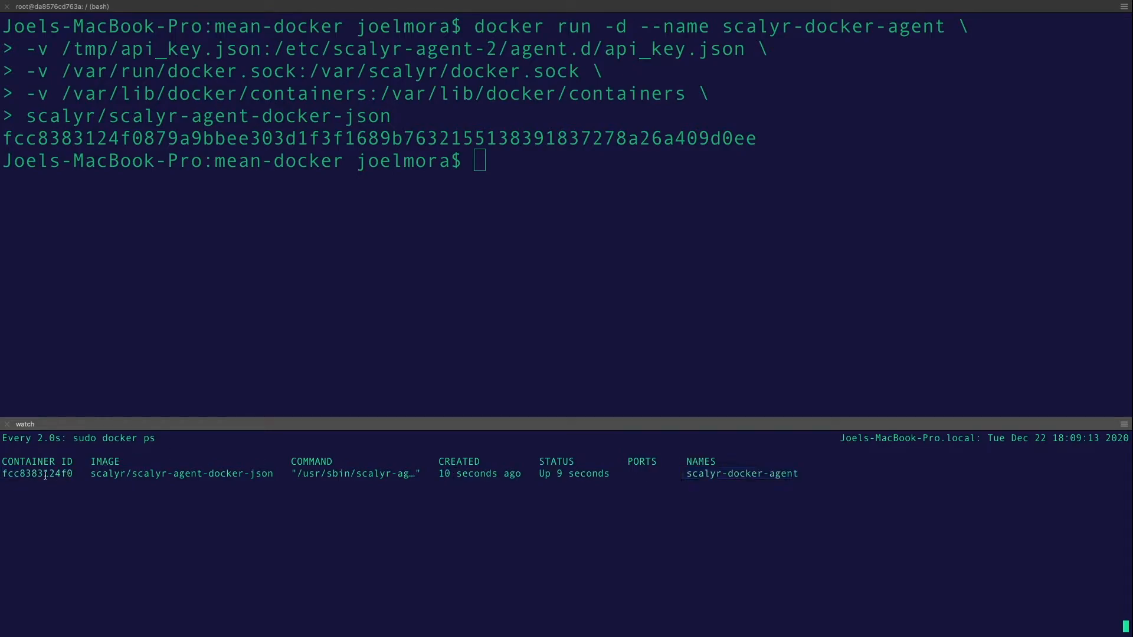
Select the new scalyr-docker-agent container ID in Terminal.
{"action": "double_click", "coordinate": [37, 473]}
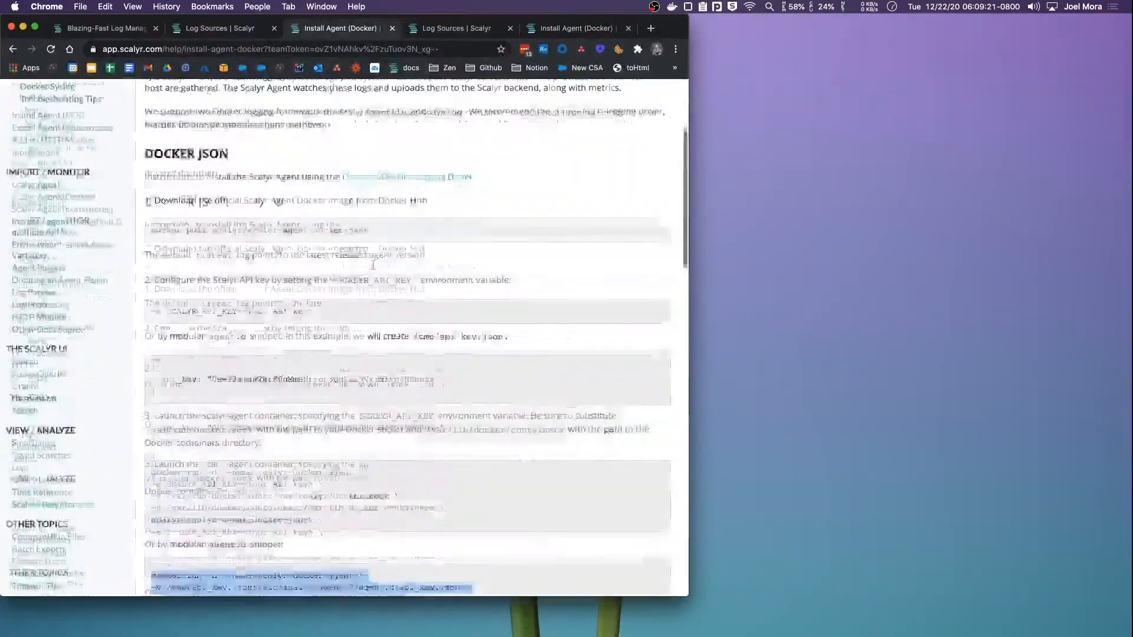
Duplicate the install guide tab and search Log Sources for the new container's ID.
{"action": "right_click", "coordinate": [340, 27]}
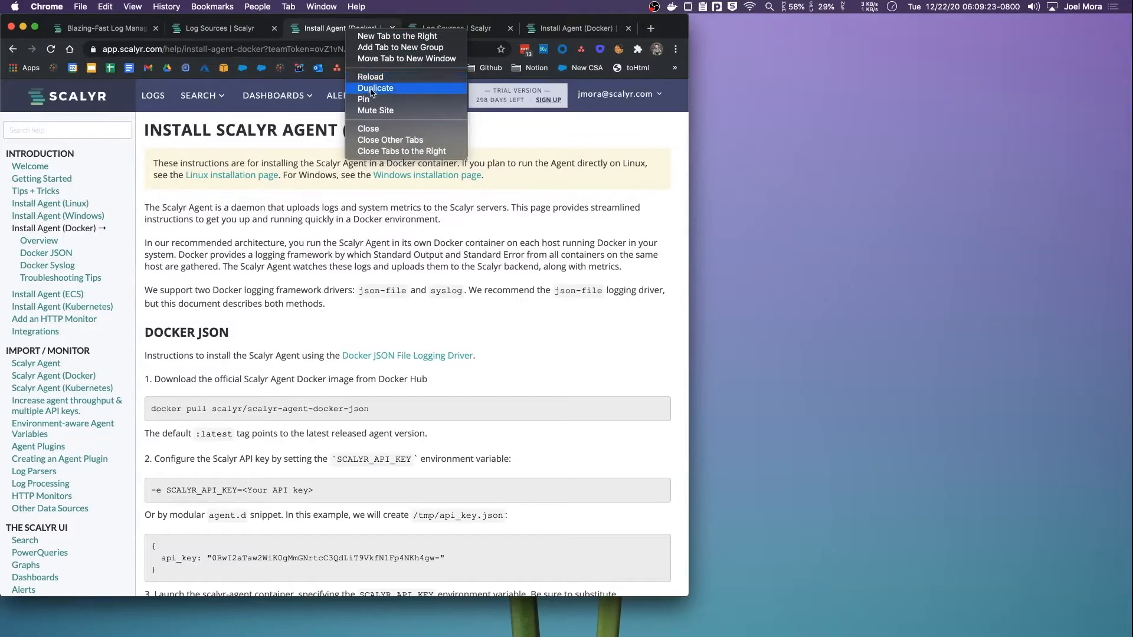
{"action": "left_click", "coordinate": [376, 87]}
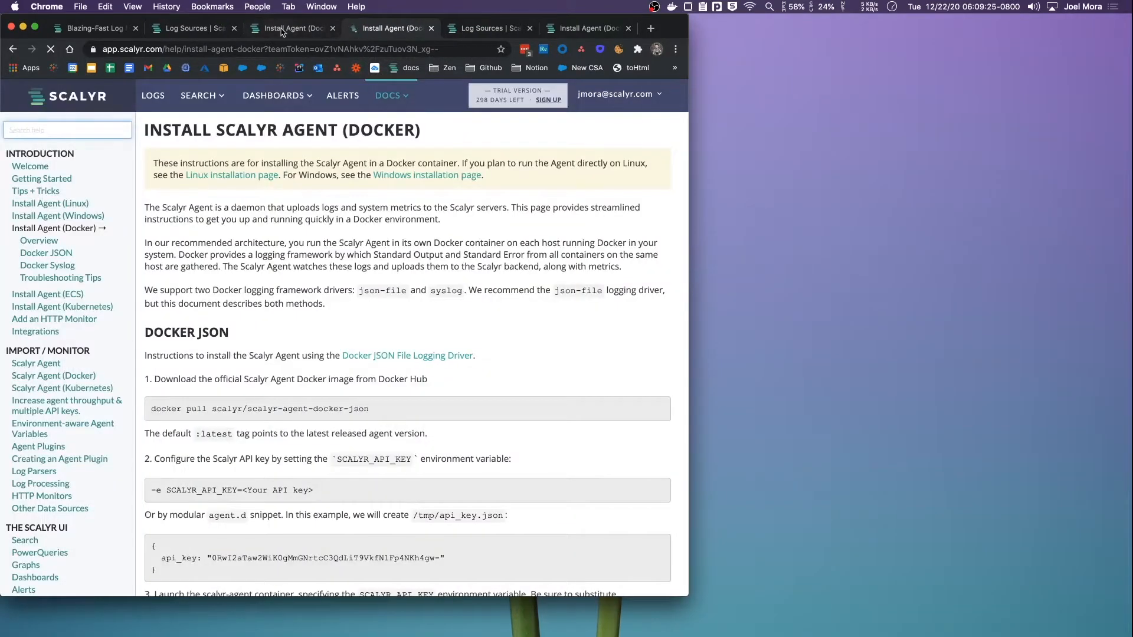
{"action": "mouse_move", "coordinate": [152, 95]}
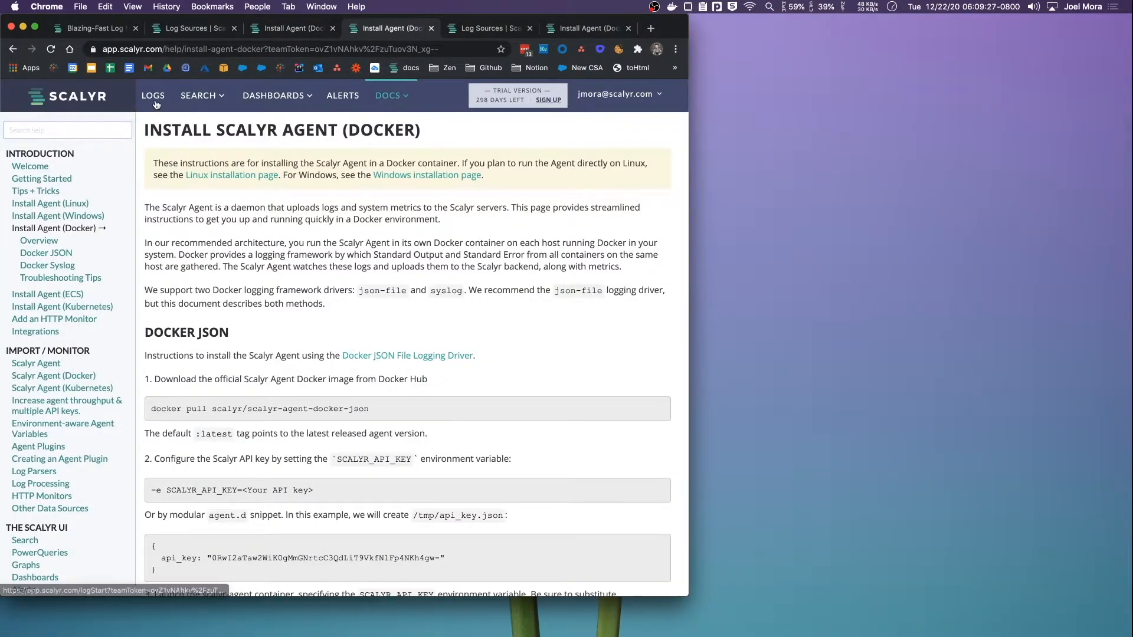
{"action": "left_click", "coordinate": [152, 94]}
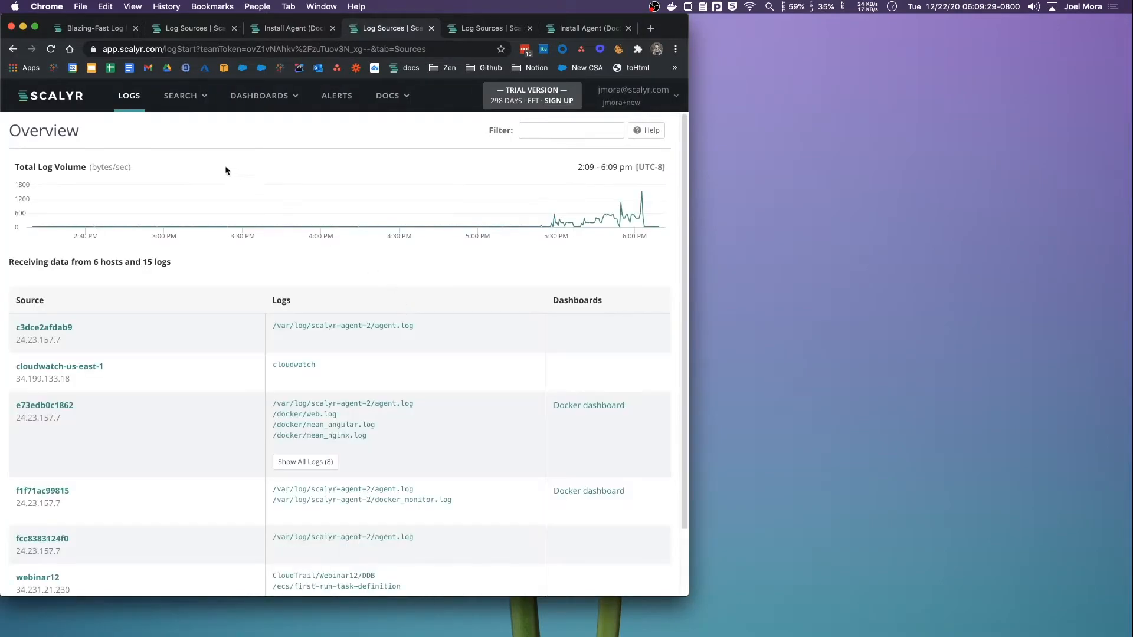
{"action": "scroll", "scroll_direction": "down", "scroll_amount": 3}
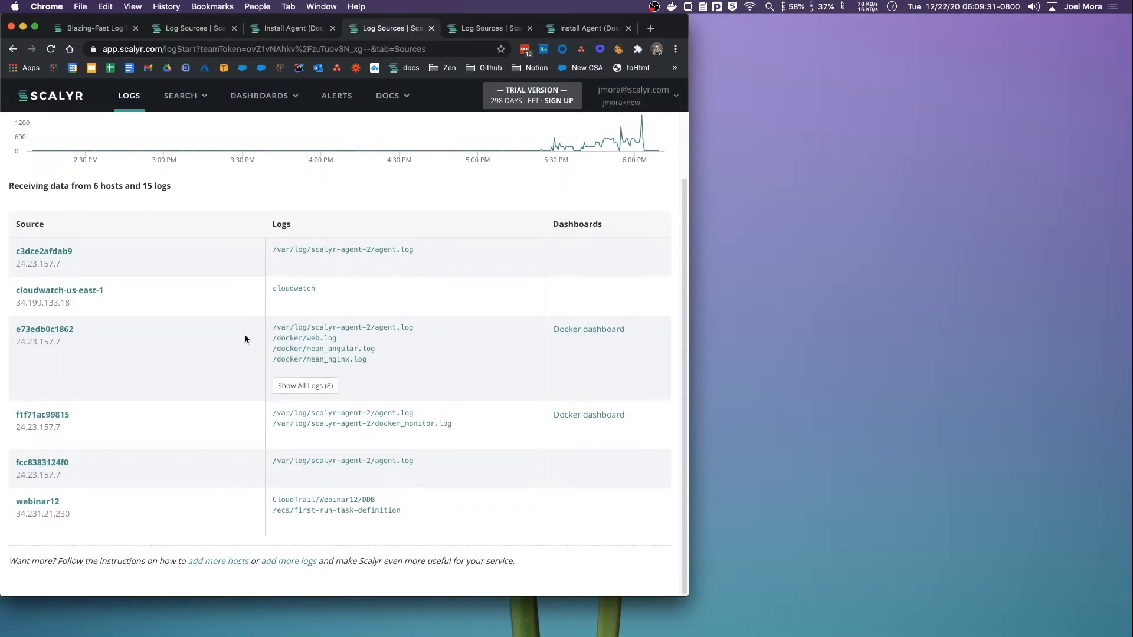
{"action": "key", "text": "cmd+f"}
{"action": "type", "text": "fcc838124f0"}
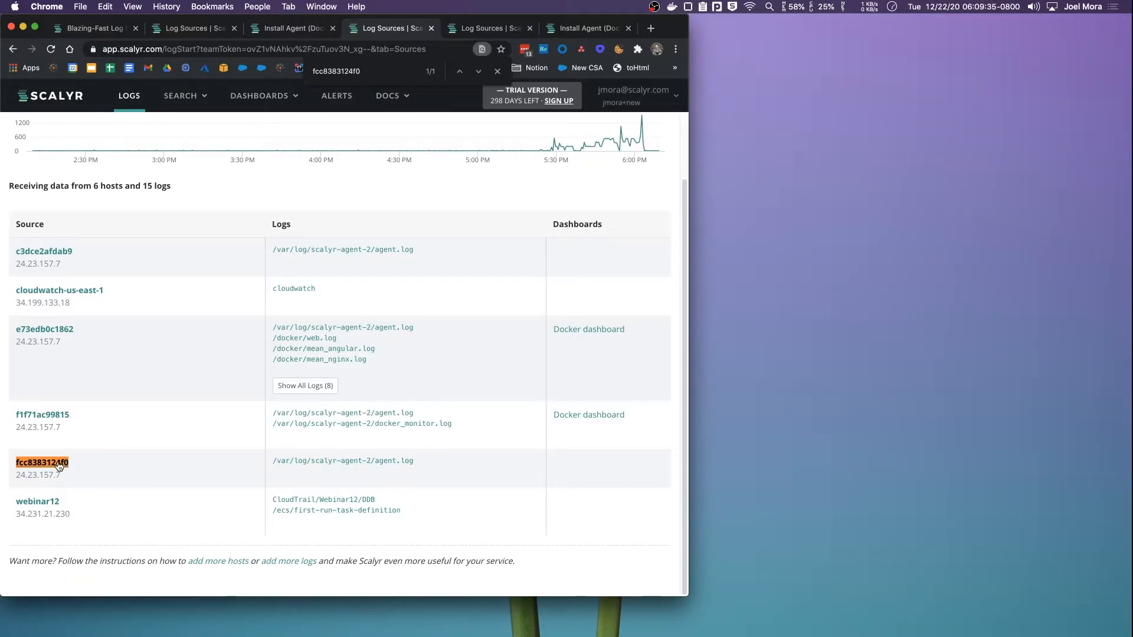
{"action": "mouse_move", "coordinate": [109, 464]}
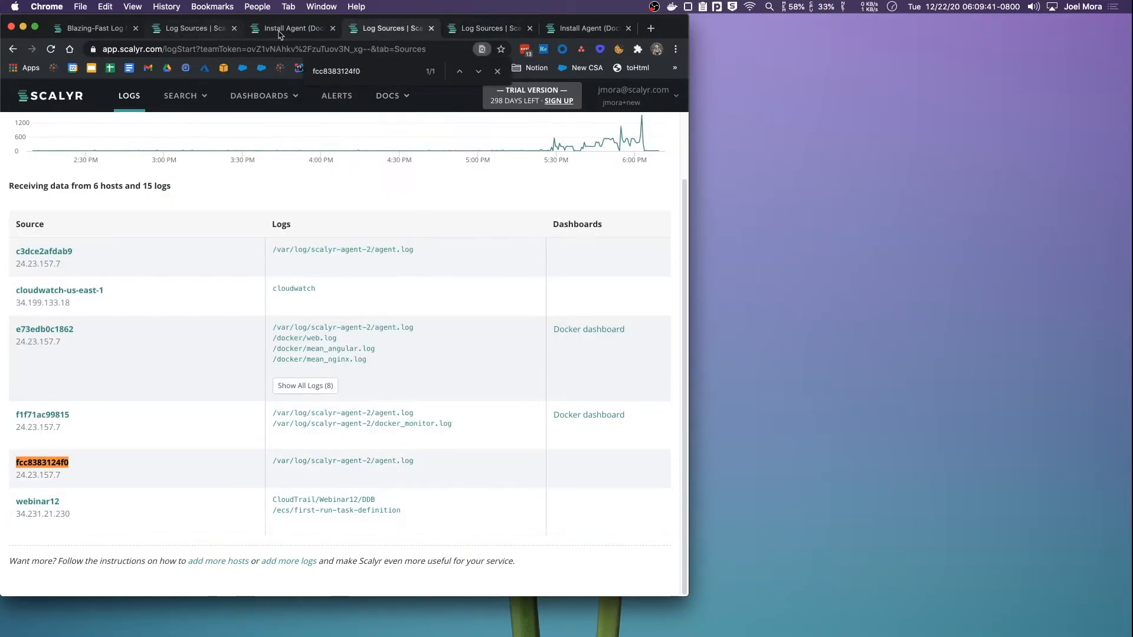
Switch between Log Sources and the Docker install guide, ending on the guide.
{"action": "left_click", "coordinate": [292, 29]}
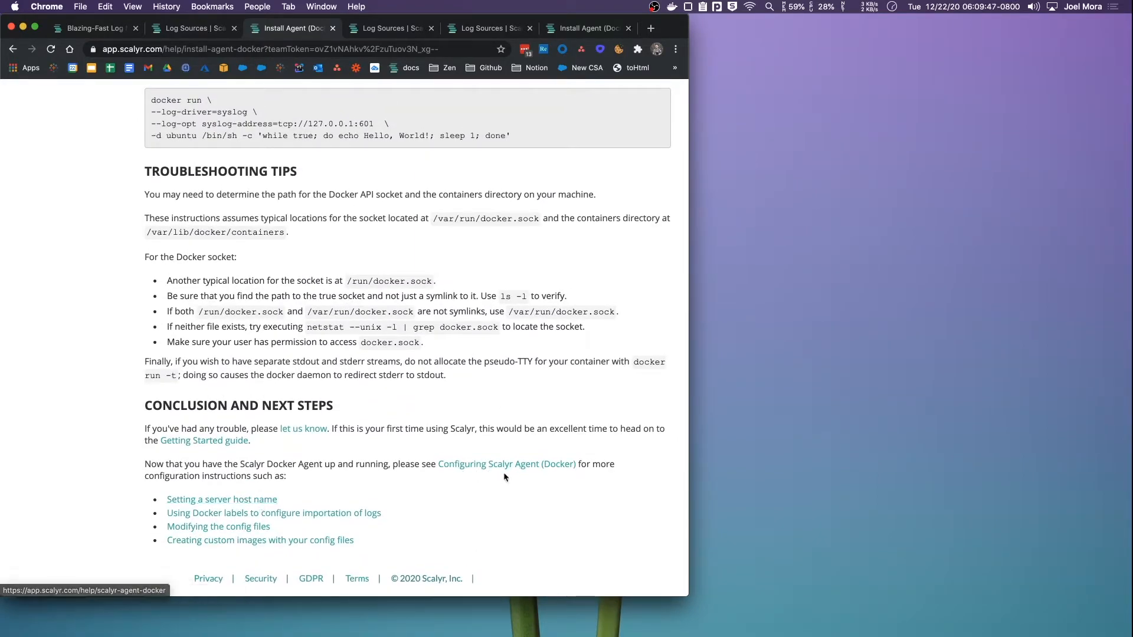
{"action": "mouse_move", "coordinate": [354, 391]}
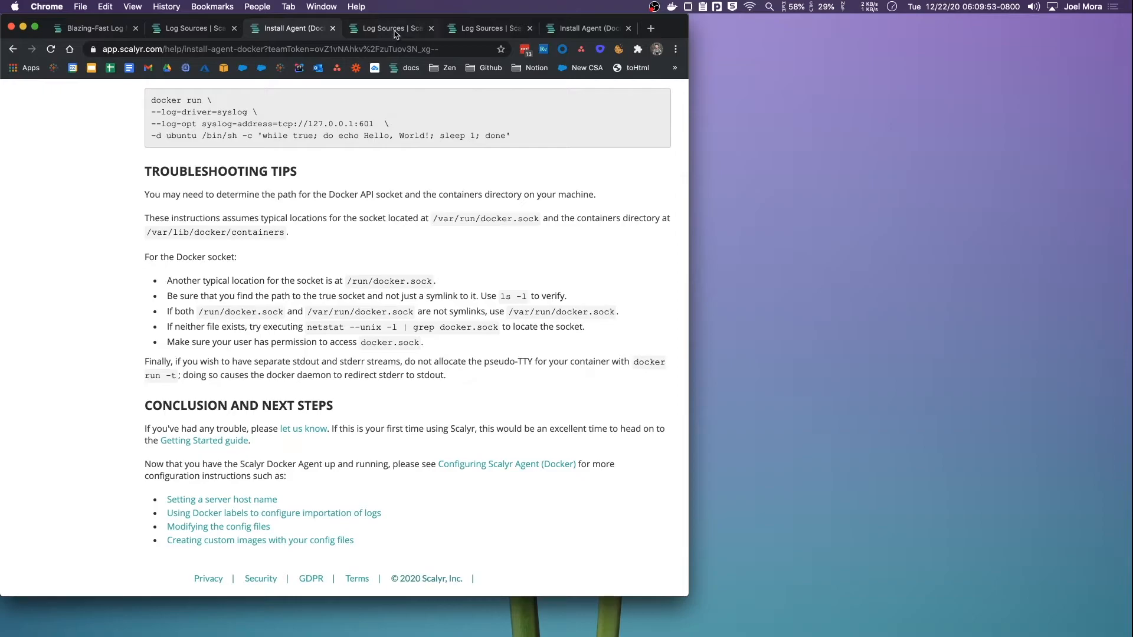
{"action": "left_click", "coordinate": [390, 28]}
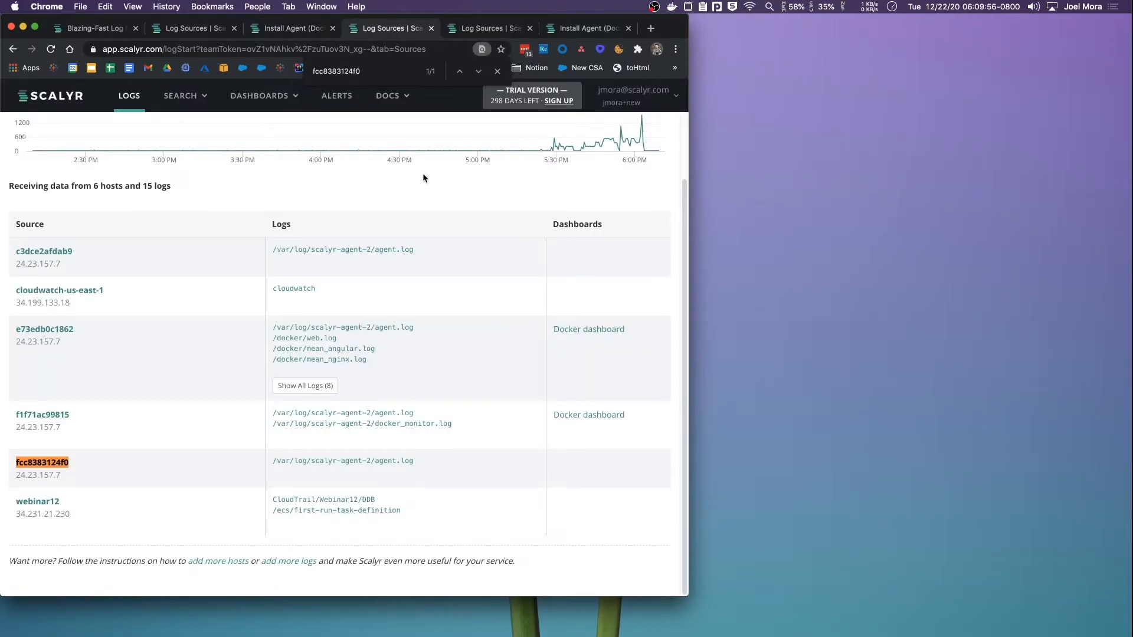
{"action": "left_click", "coordinate": [289, 49]}
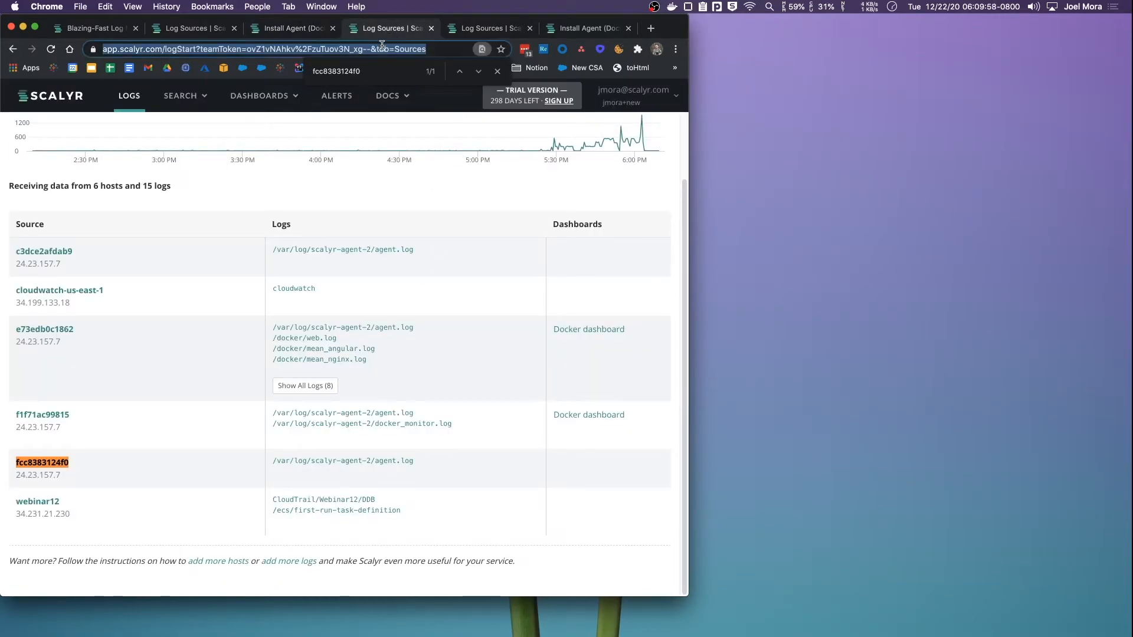
{"action": "left_click", "coordinate": [292, 28]}
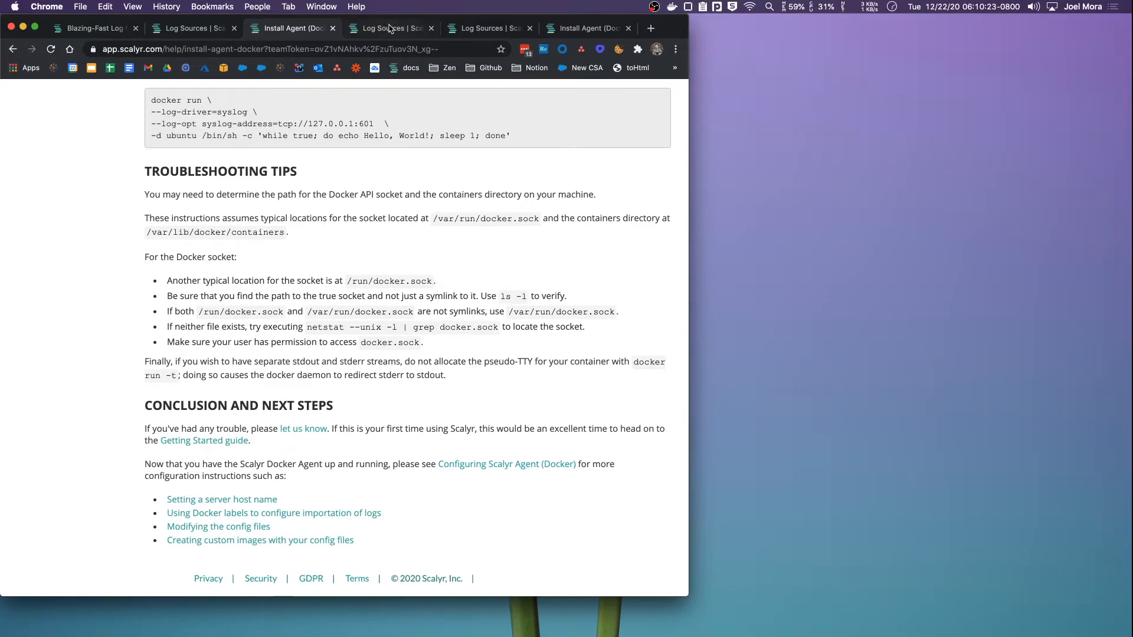
Open host fcc8383124f0's agent.log link from Log Sources in a new tab.
{"action": "left_click", "coordinate": [390, 29]}
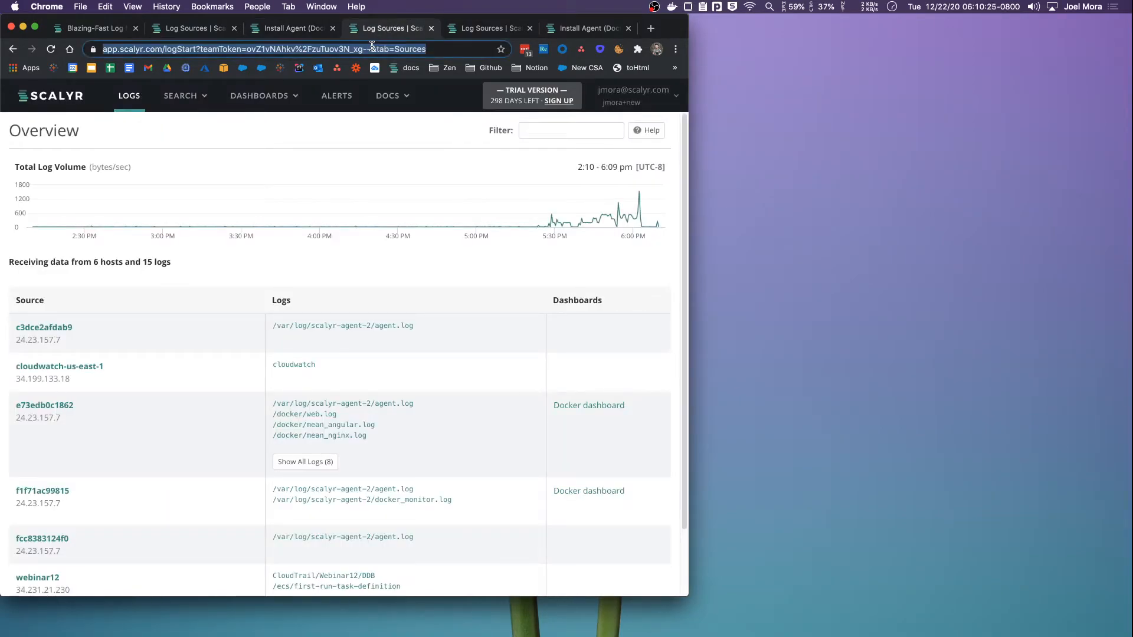
{"action": "scroll", "scroll_direction": "down", "scroll_amount": 3}
{"action": "type", "text": "fcc8383124f0"}
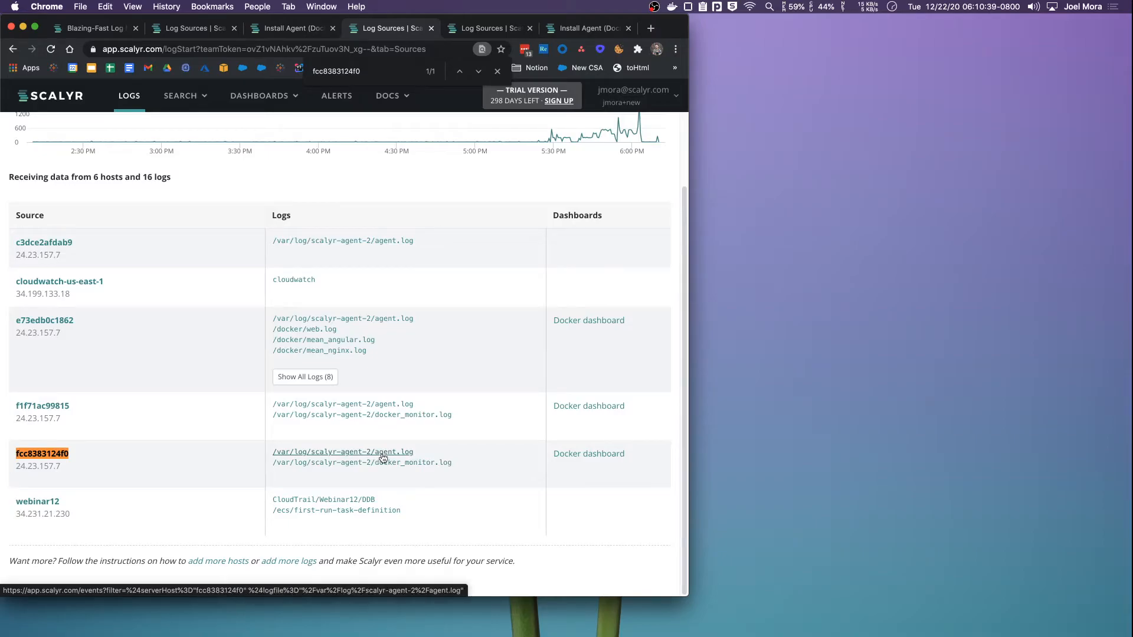
{"action": "right_click", "coordinate": [343, 451]}
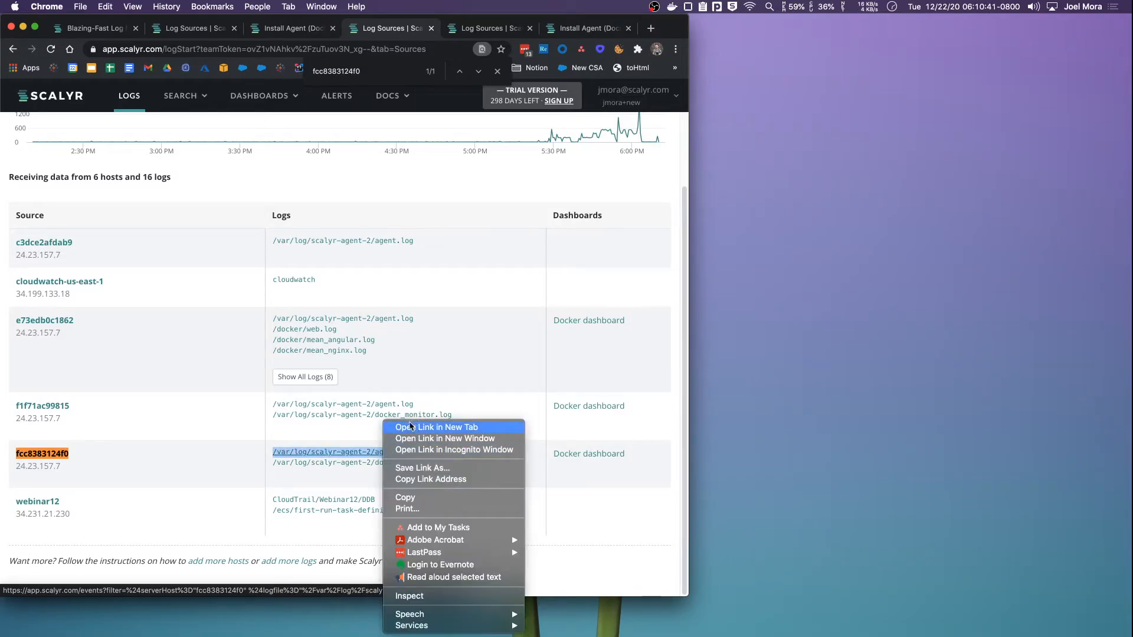
{"action": "left_click", "coordinate": [436, 427]}
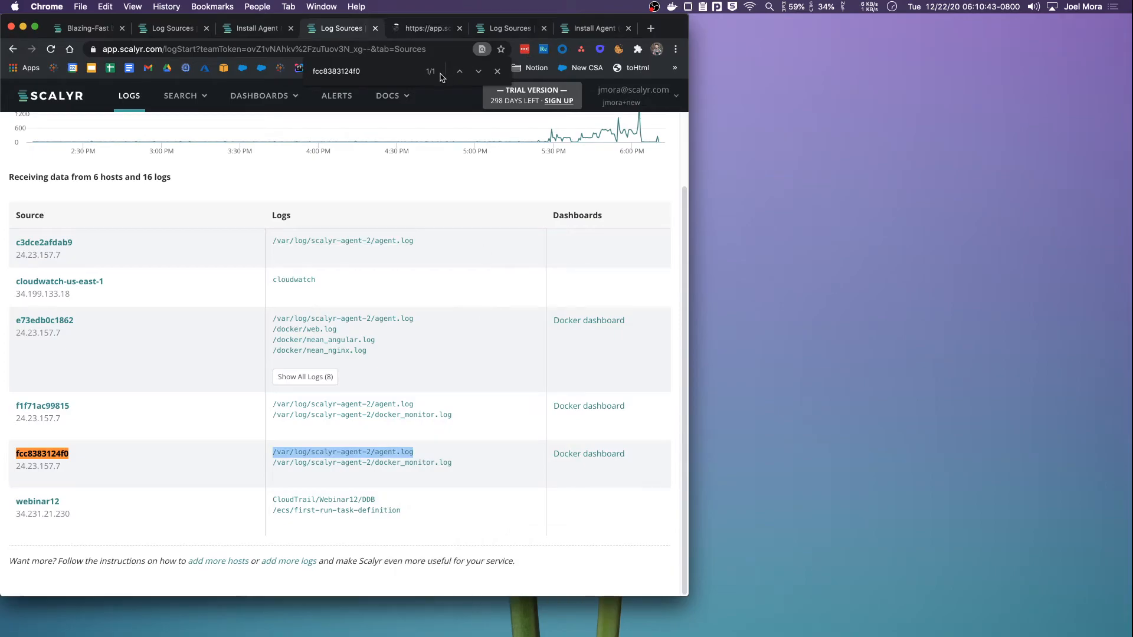
{"action": "left_click", "coordinate": [344, 451]}
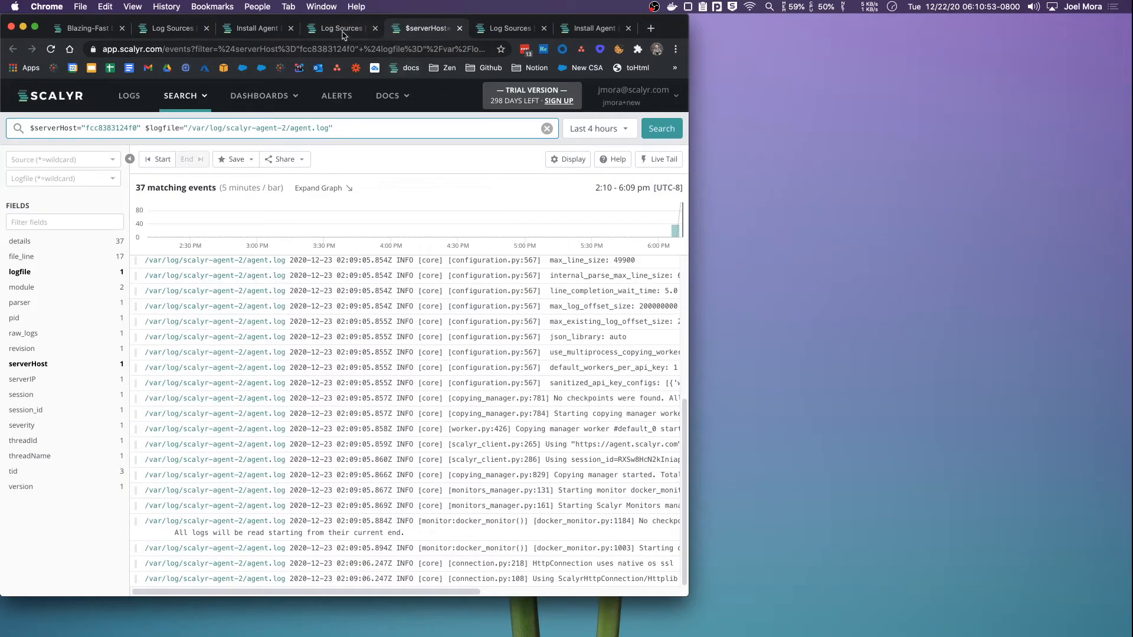
View the 188 docker_monitor.log events, then open docker Container Metrics in a new tab.
{"action": "left_click", "coordinate": [340, 29]}
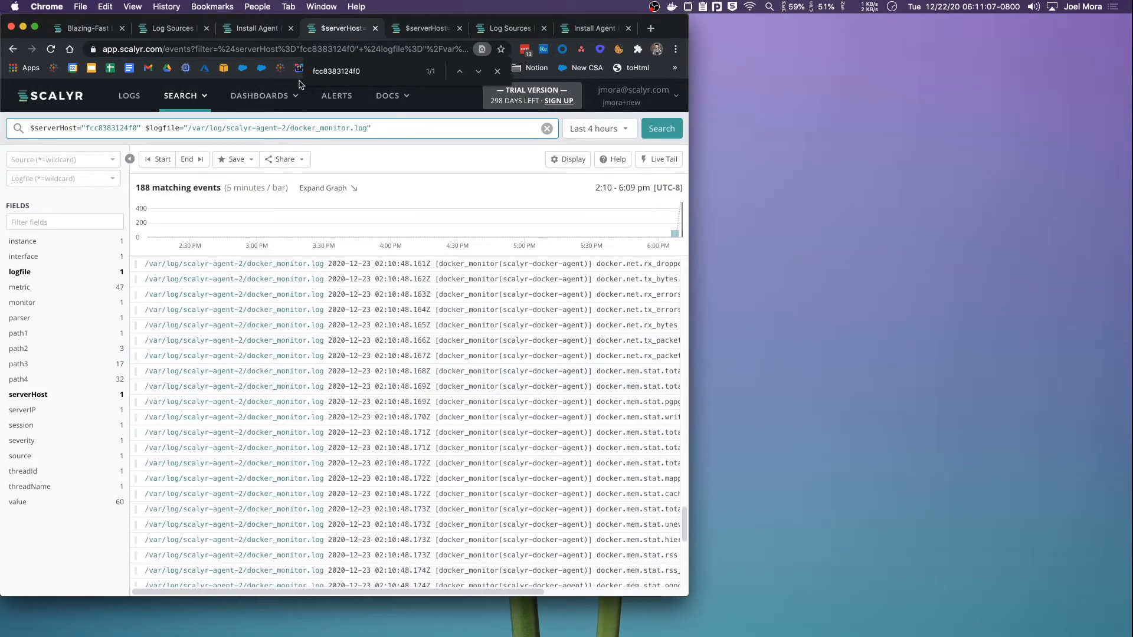
{"action": "left_click", "coordinate": [258, 96]}
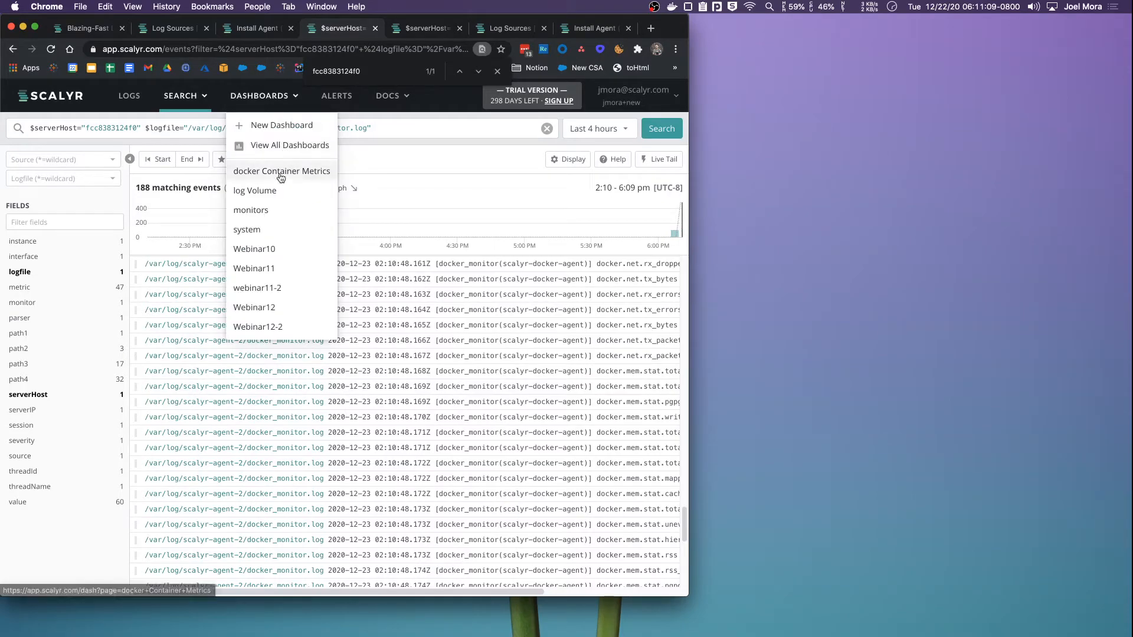
{"action": "right_click", "coordinate": [282, 171]}
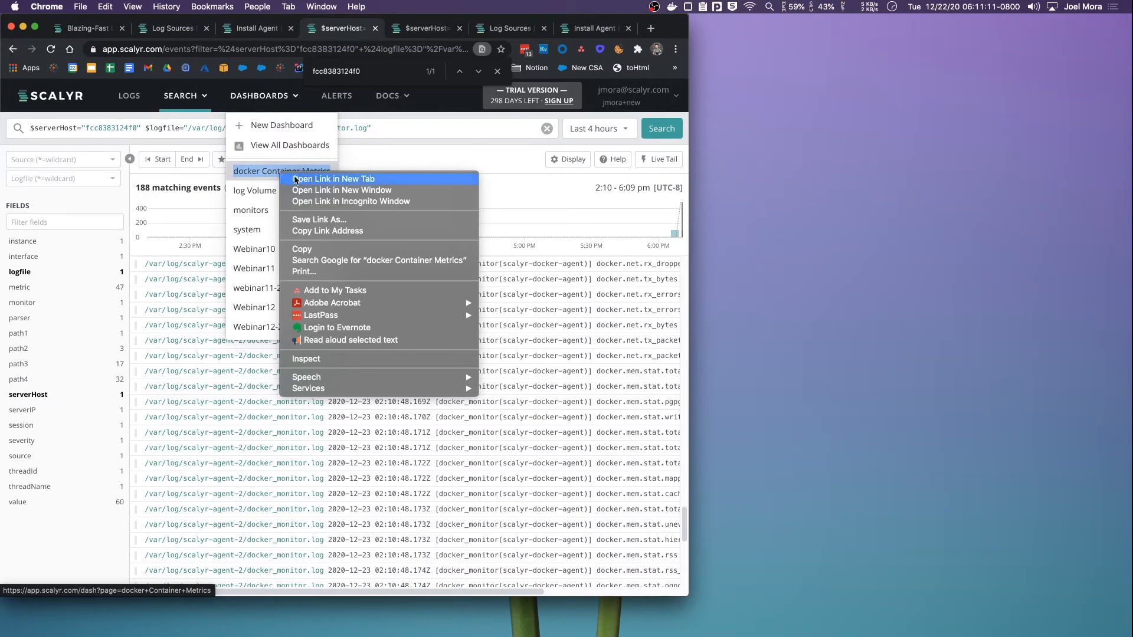
{"action": "left_click", "coordinate": [332, 178]}
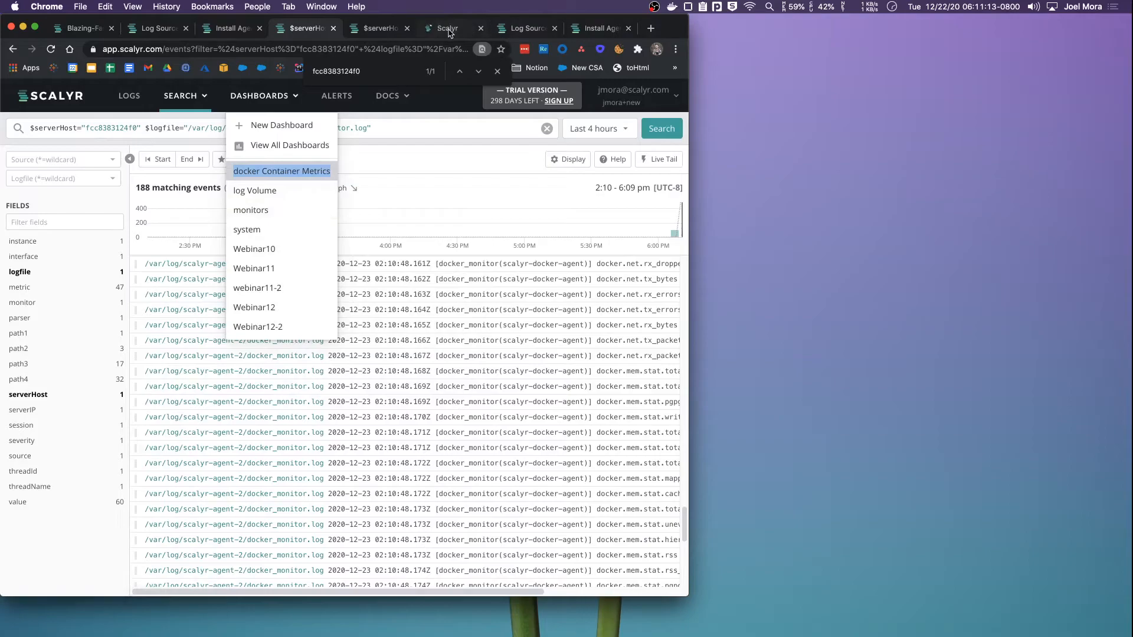
Switch to the docker Container Metrics dashboard tab for host e73edb0c1862.
{"action": "left_click", "coordinate": [282, 170]}
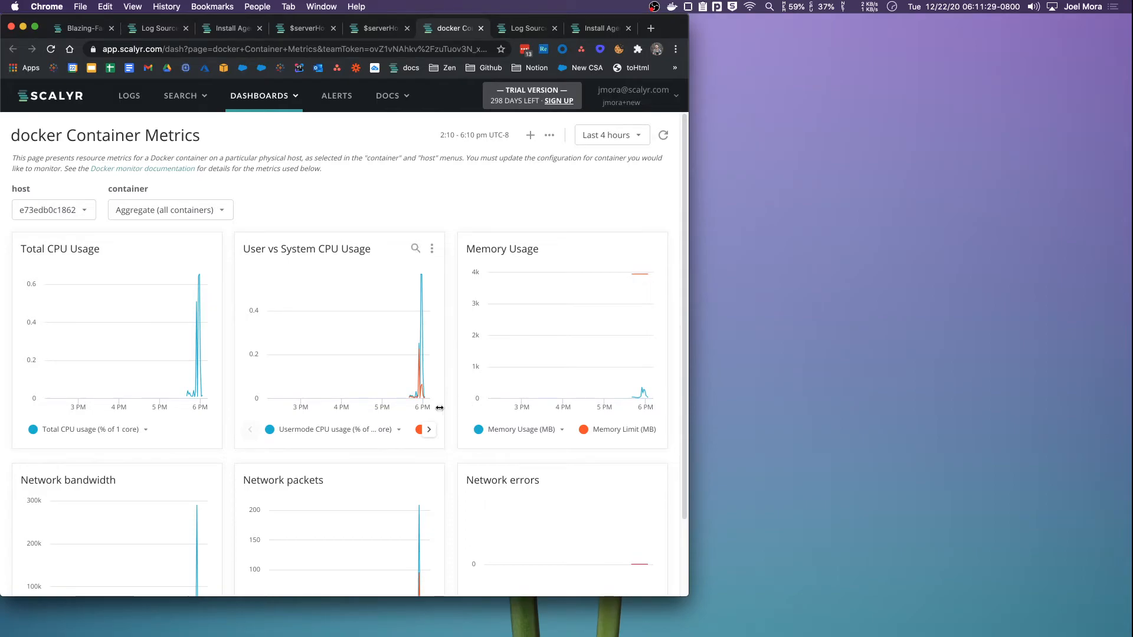
{"action": "mouse_move", "coordinate": [193, 107]}
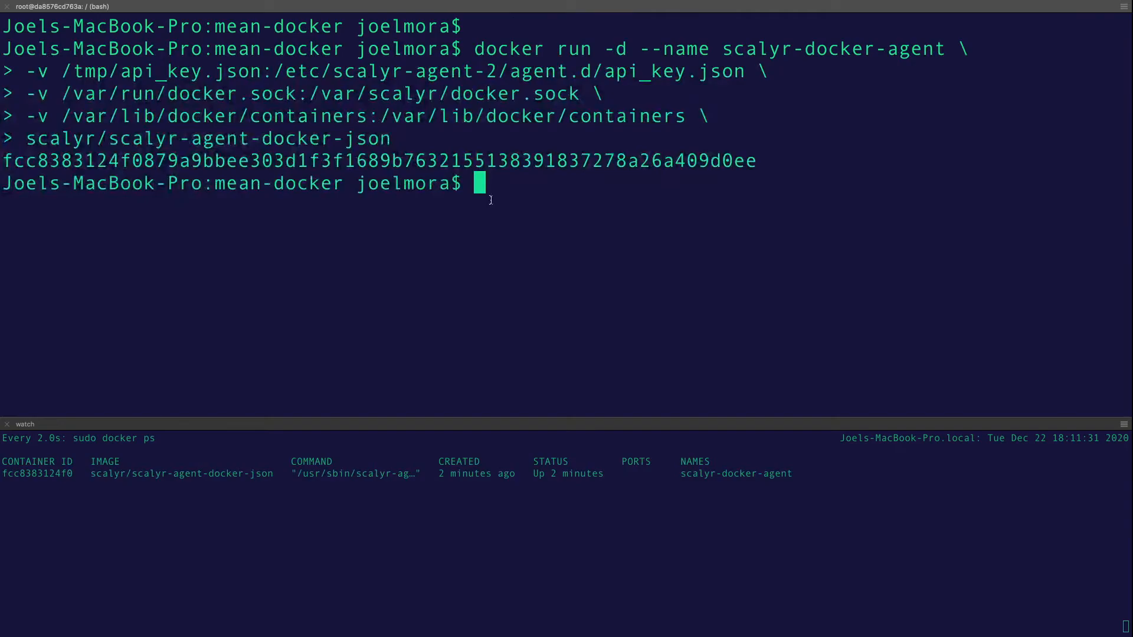
Run ls, then open /tmp/docker.json in sudo vim to read the docker_monitor config.
{"action": "type", "text": "ls"}
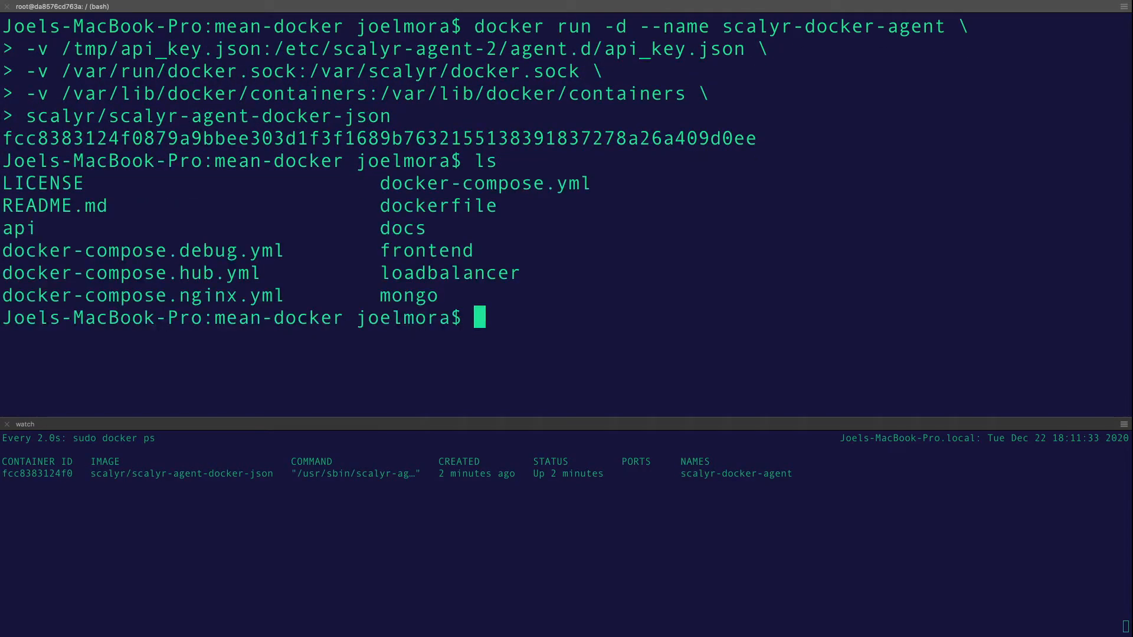
{"action": "type", "text": "su do"}
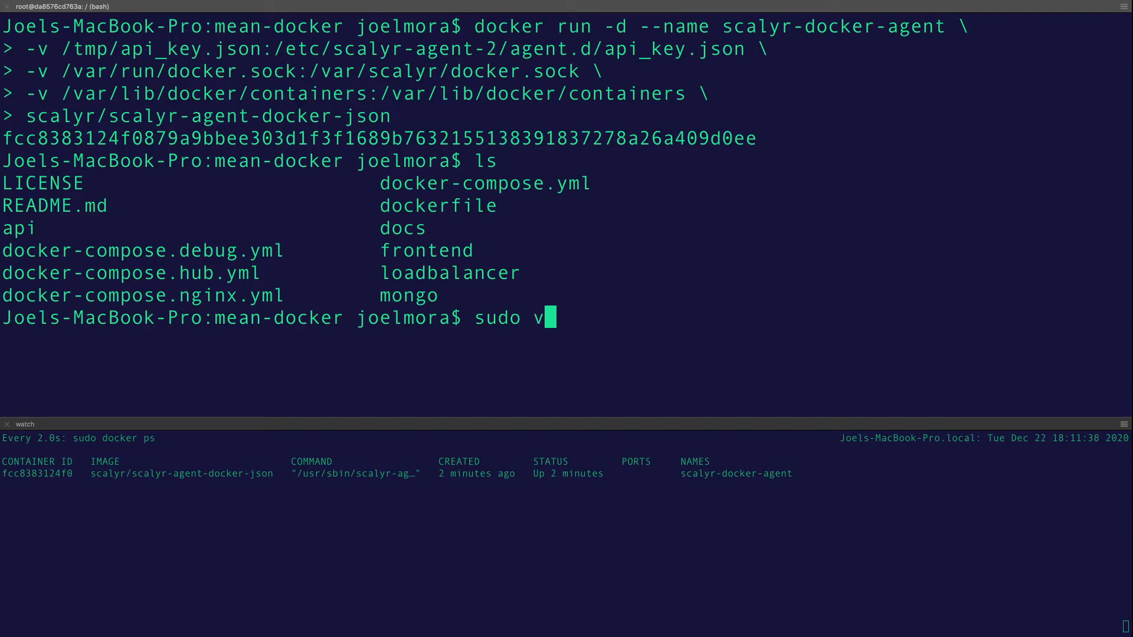
{"action": "type", "text": "im /"}
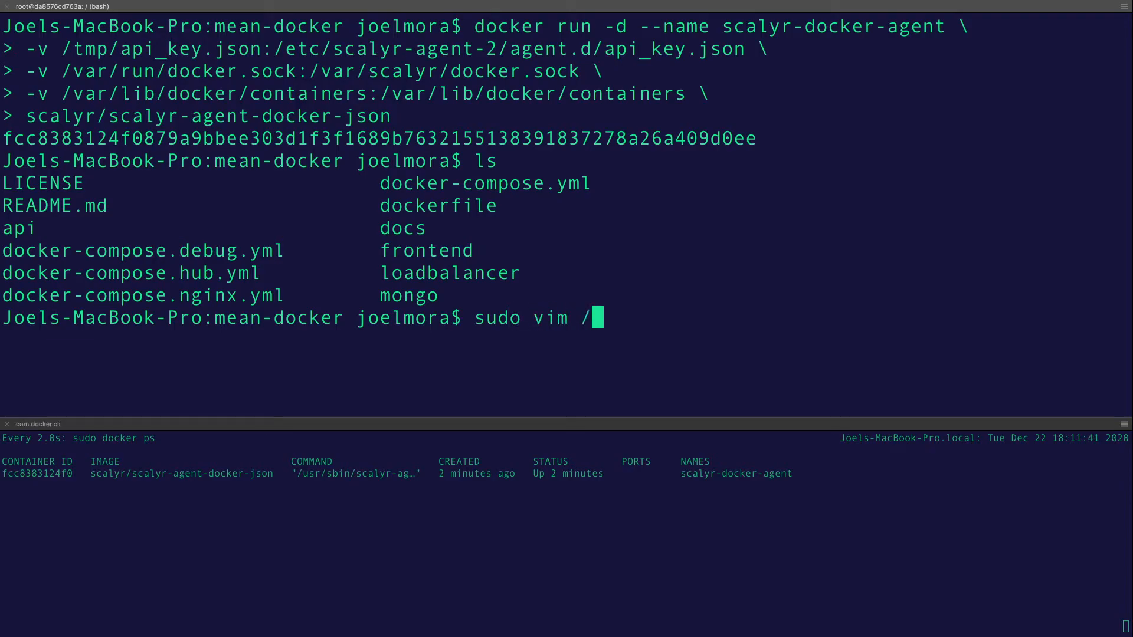
{"action": "type", "text": "tmp"}
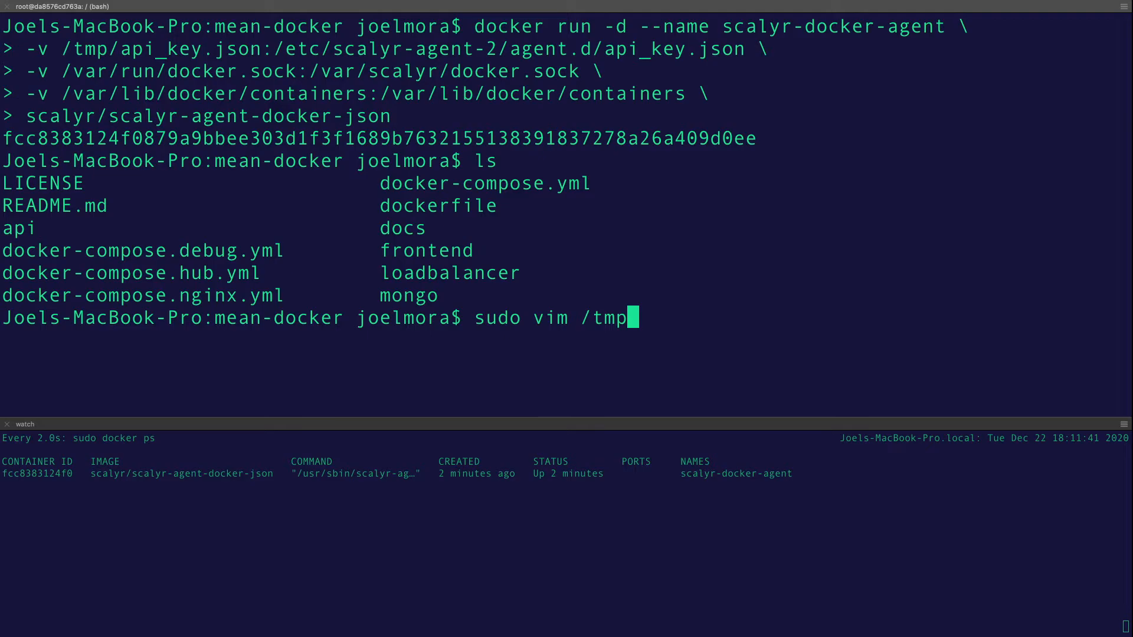
{"action": "type", "text": "/docker.json"}
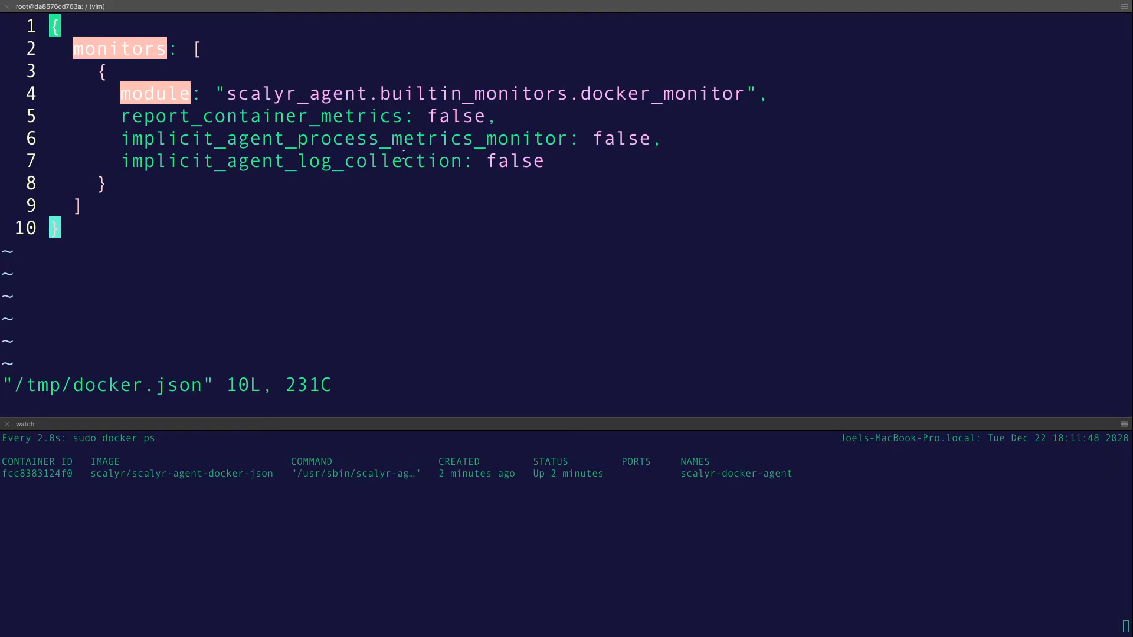
{"action": "mouse_move", "coordinate": [345, 116]}
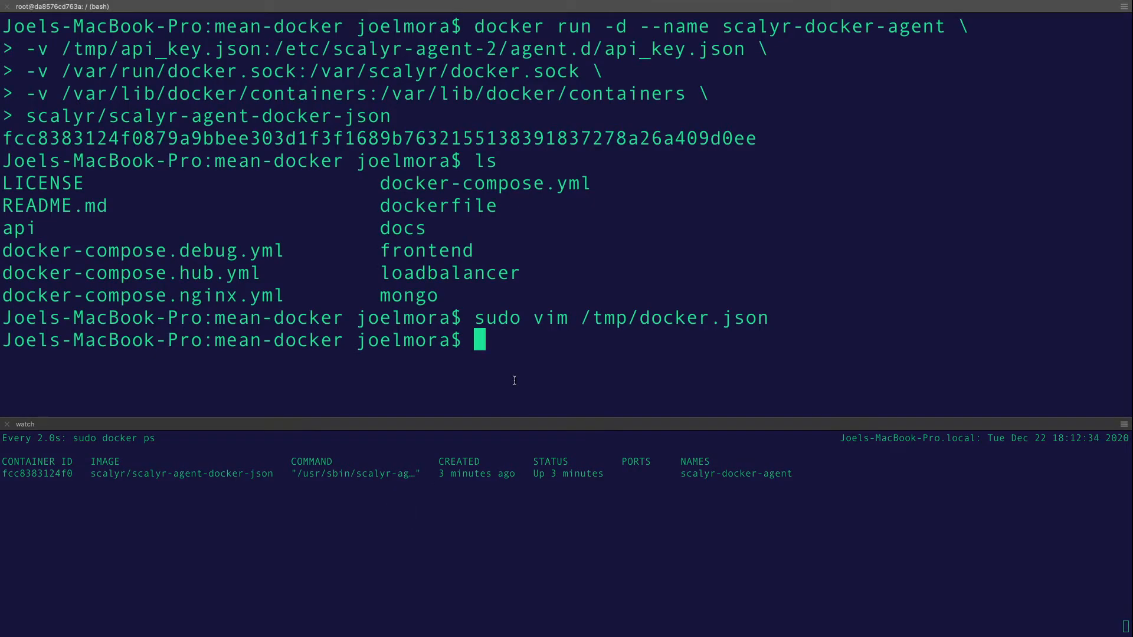
Recall the ubuntu container command from history, run apt install vim, and answer Y.
{"action": "key", "text": "ctrl+r"}
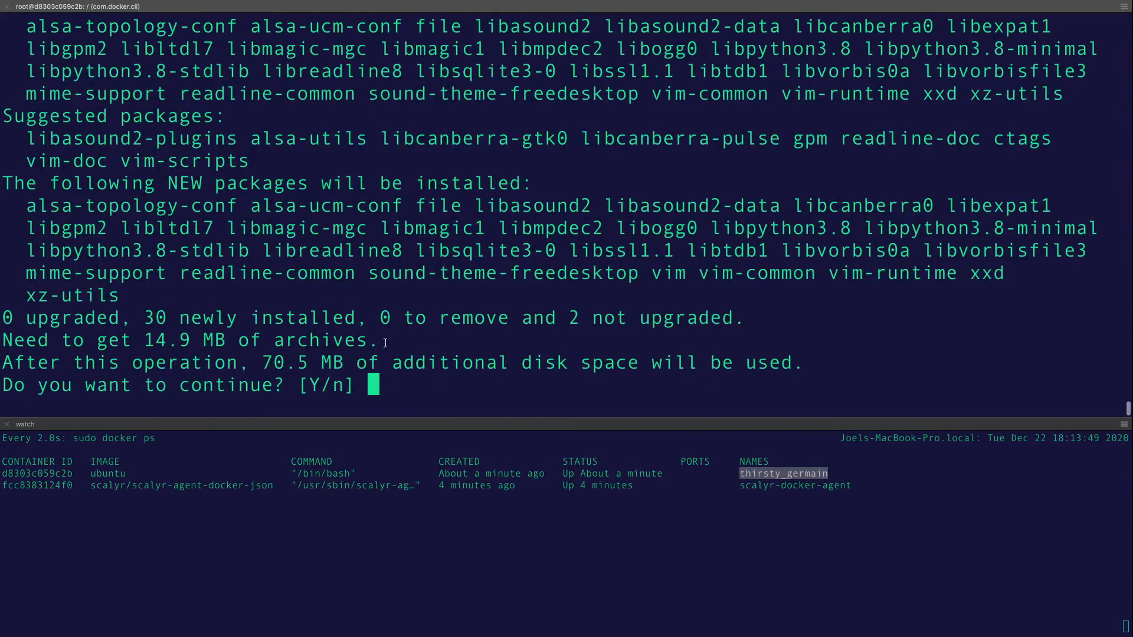
{"action": "type", "text": "Y"}
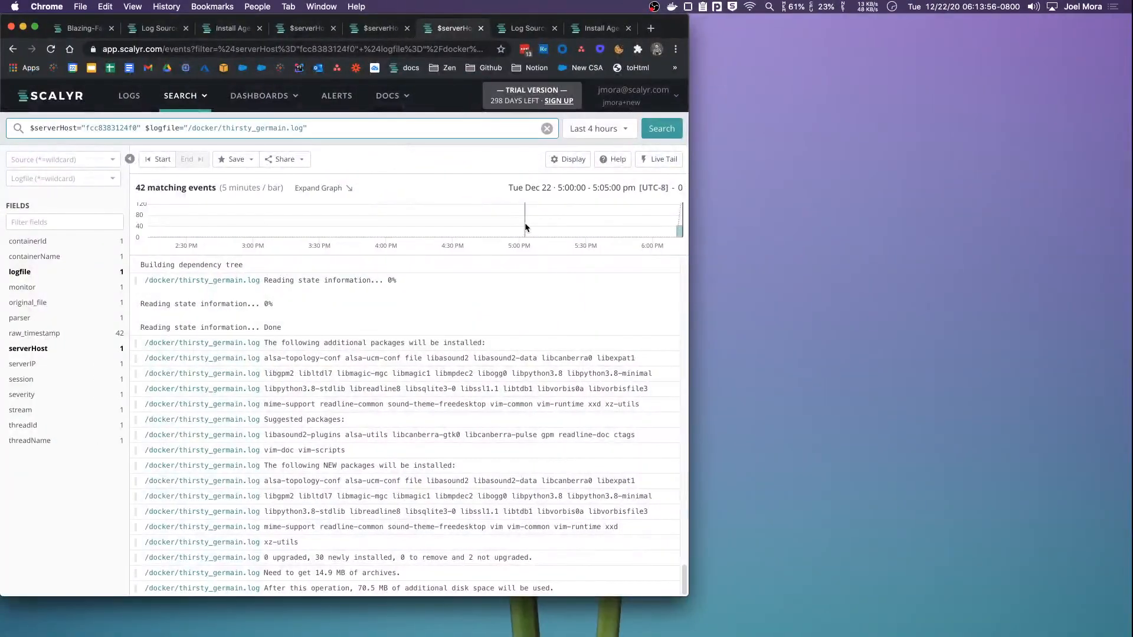
Live-tail thirsty_germain.log in Scalyr, then press Ctrl+C at the container prompt.
{"action": "left_click", "coordinate": [658, 159]}
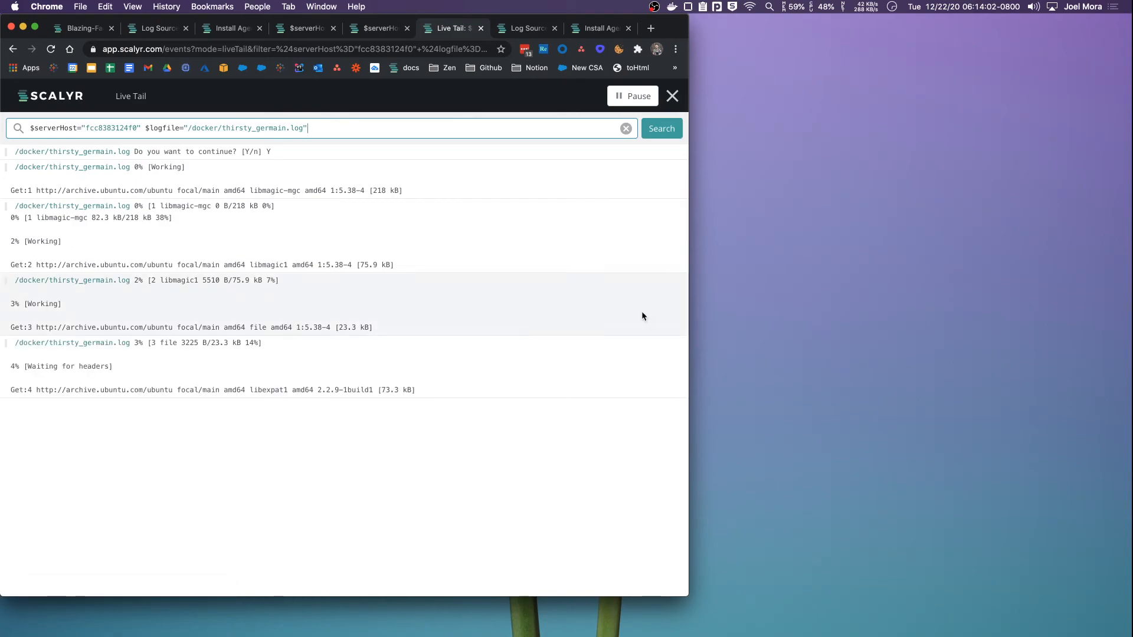
{"action": "mouse_move", "coordinate": [505, 300]}
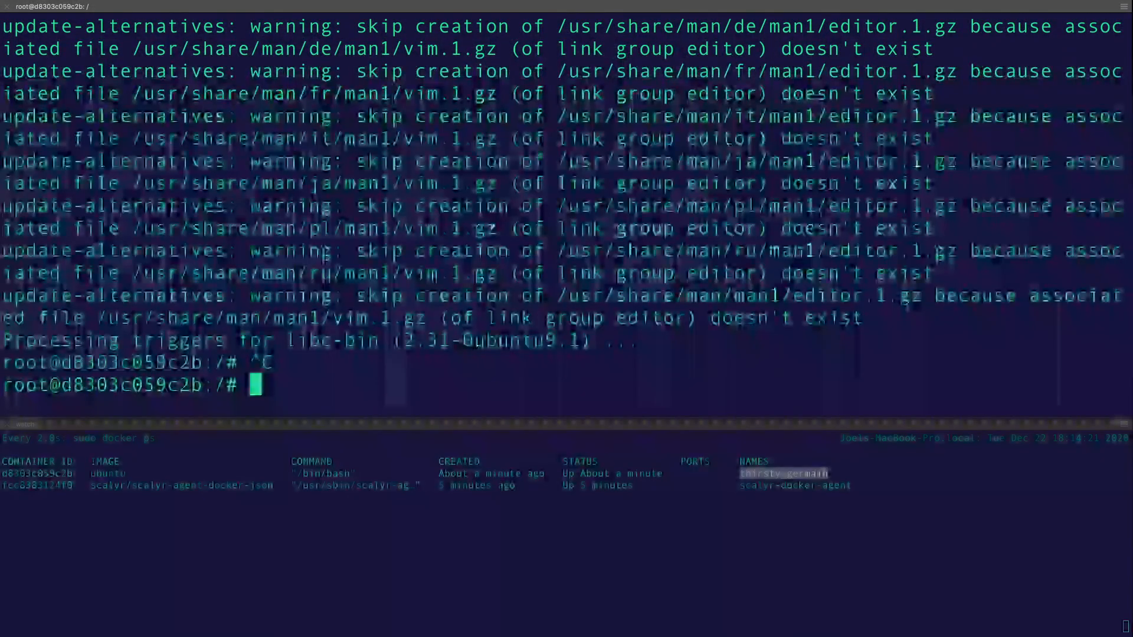
{"action": "key", "text": "ctrl+c"}
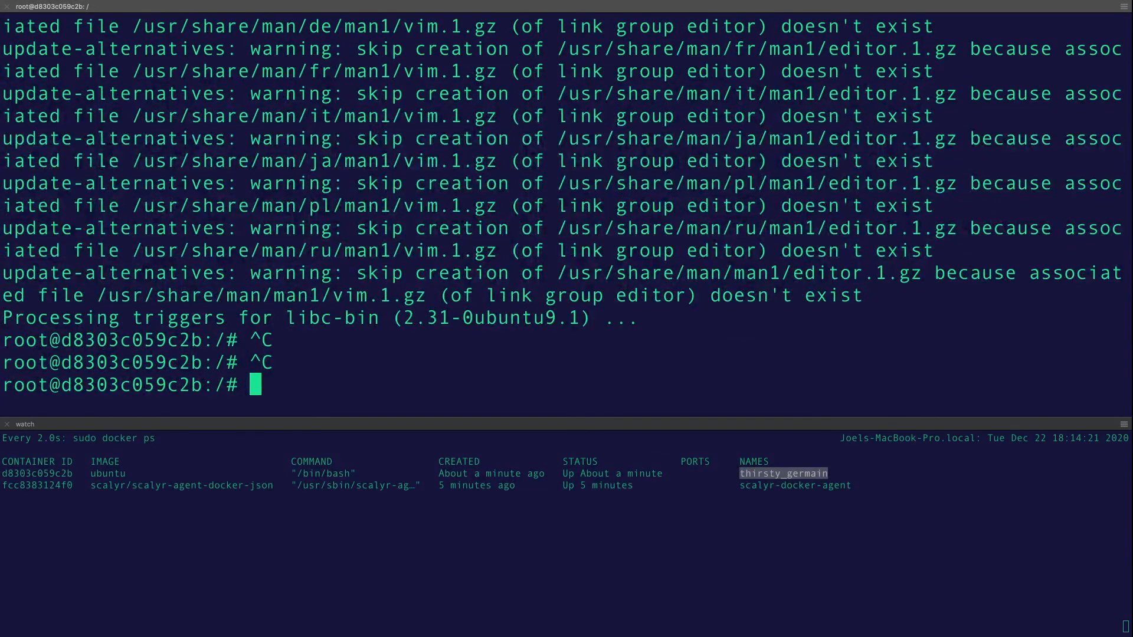